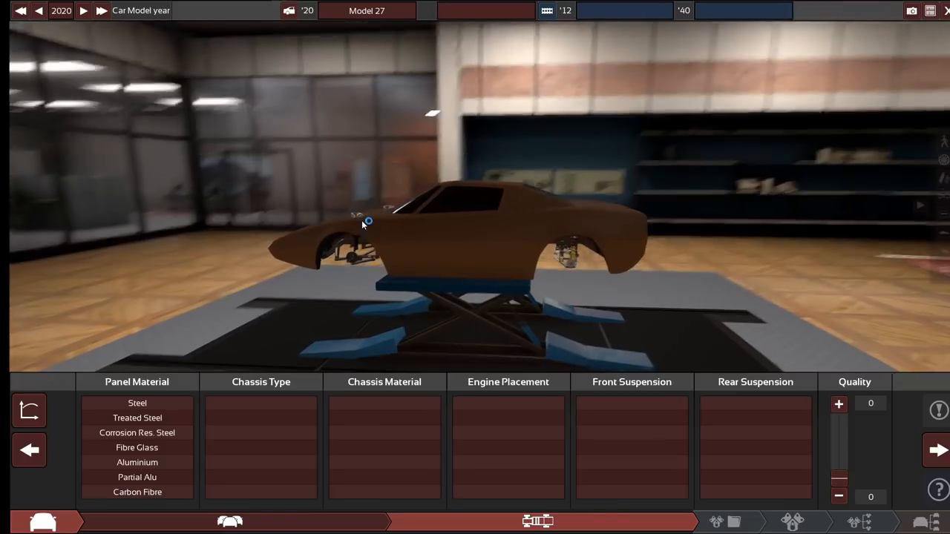
Inspect the carbon shell, then fit mid transverse engine and double wishbone suspension front and rear
{"action": "left_click_drag", "start_coordinate": [363, 222], "coordinate": [638, 200]}
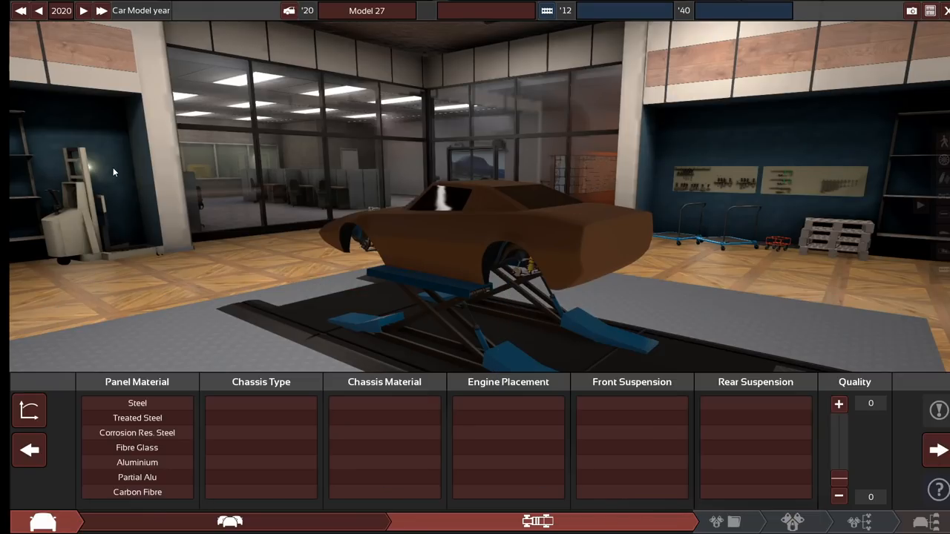
{"action": "left_click_drag", "start_coordinate": [115, 173], "coordinate": [398, 244]}
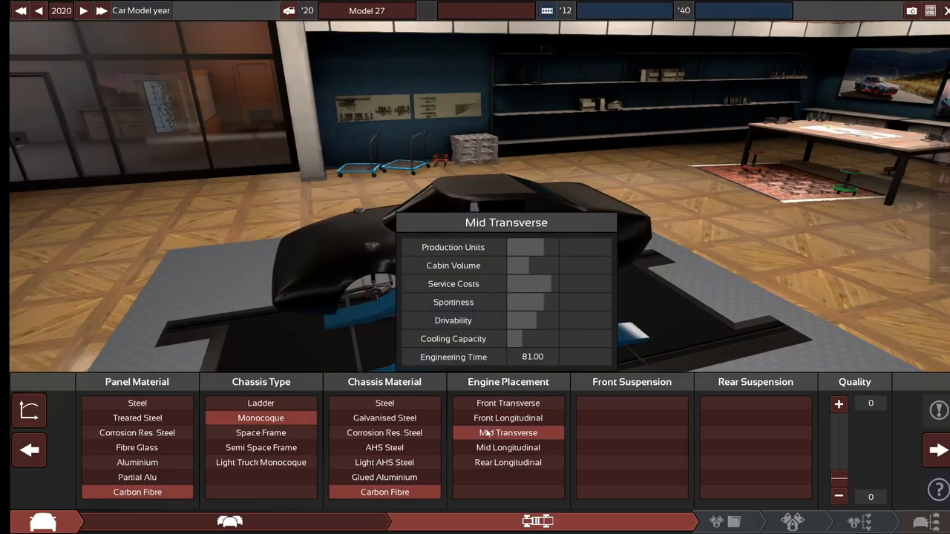
{"action": "left_click", "coordinate": [632, 448]}
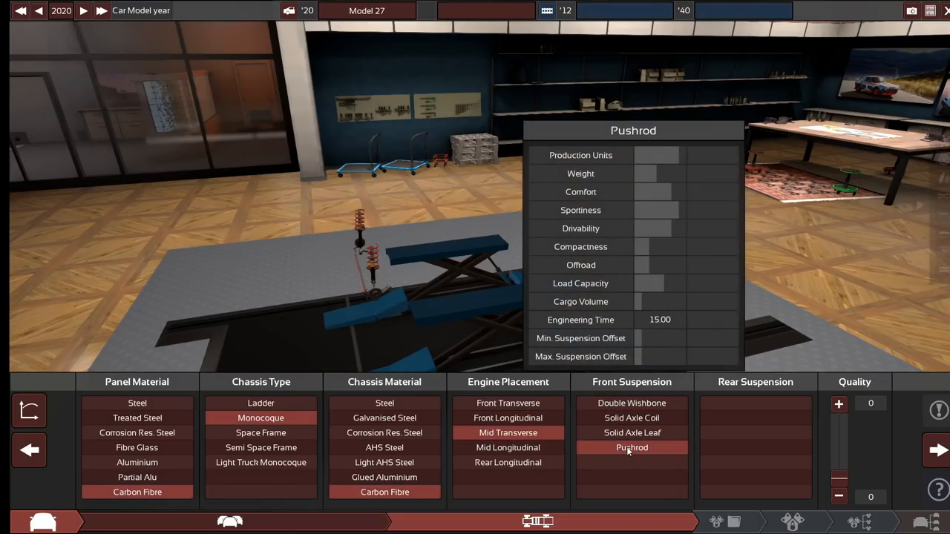
{"action": "left_click", "coordinate": [755, 403]}
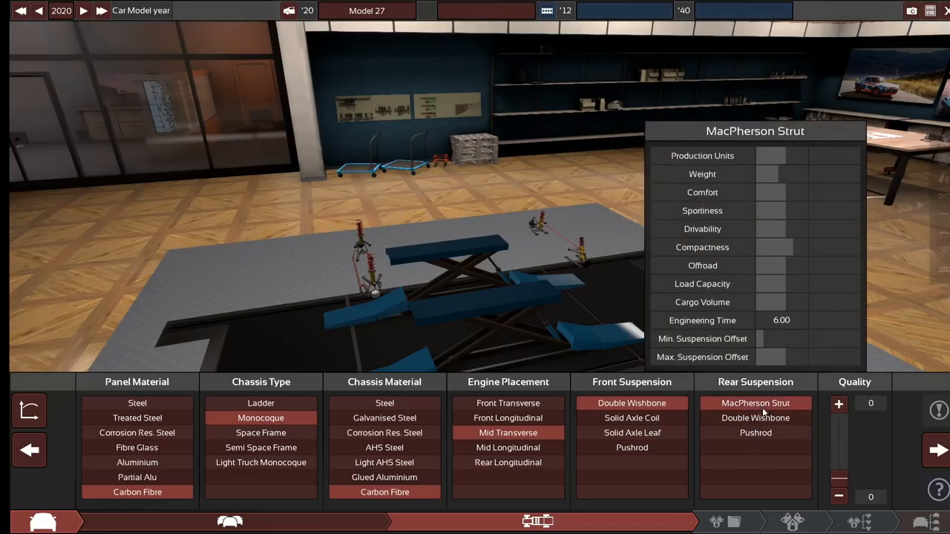
{"action": "left_click", "coordinate": [756, 418]}
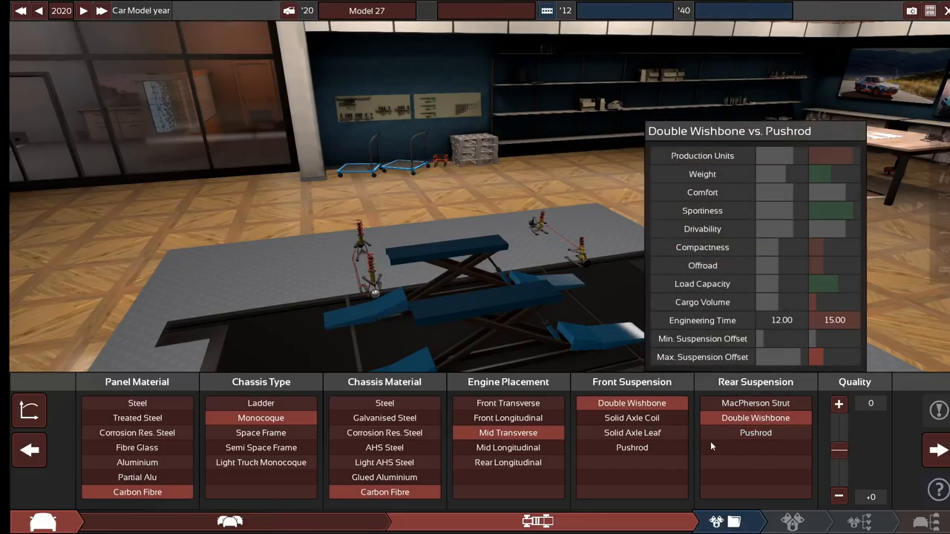
{"action": "left_click", "coordinate": [755, 433]}
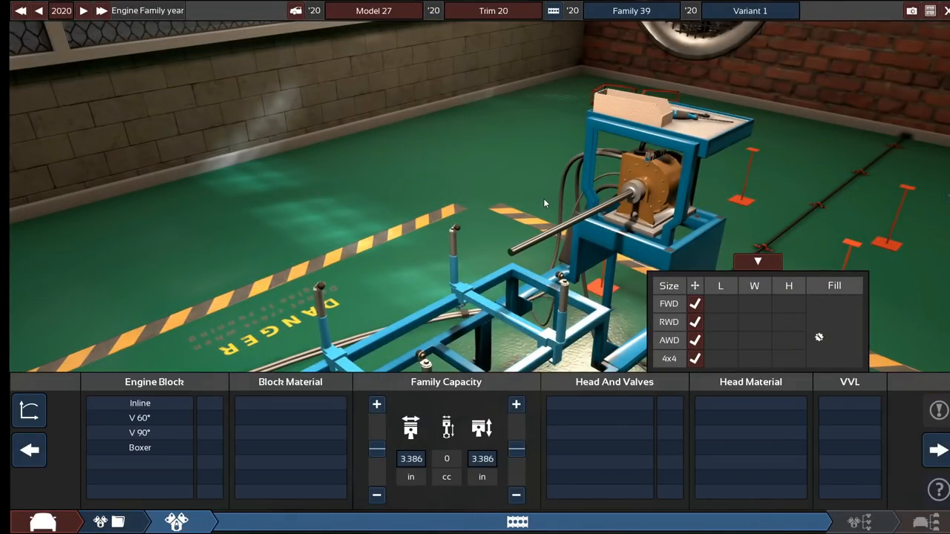
{"action": "mouse_move", "coordinate": [137, 223]}
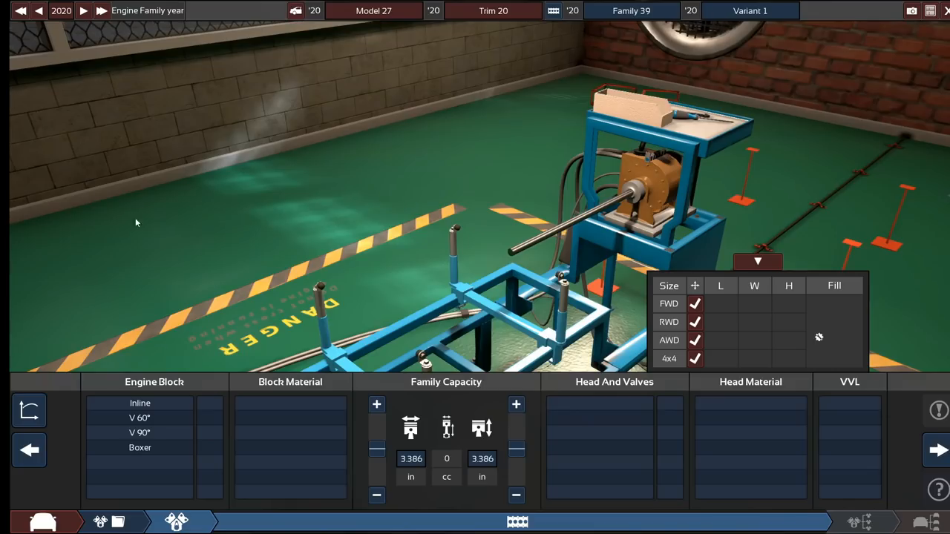
Make Family 39 a magnesium-block inline four with a DOHC five-valve AlSi head
{"action": "left_click", "coordinate": [139, 447]}
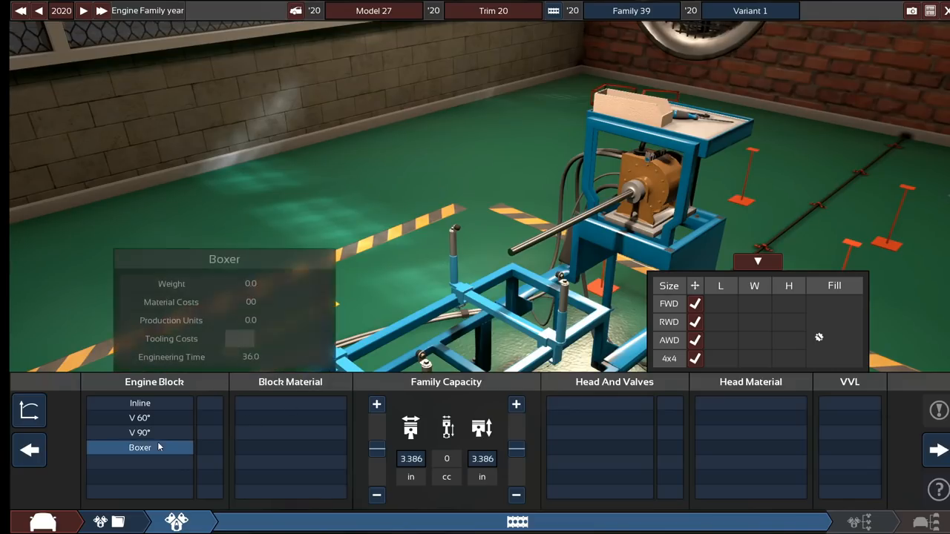
{"action": "left_click", "coordinate": [140, 403]}
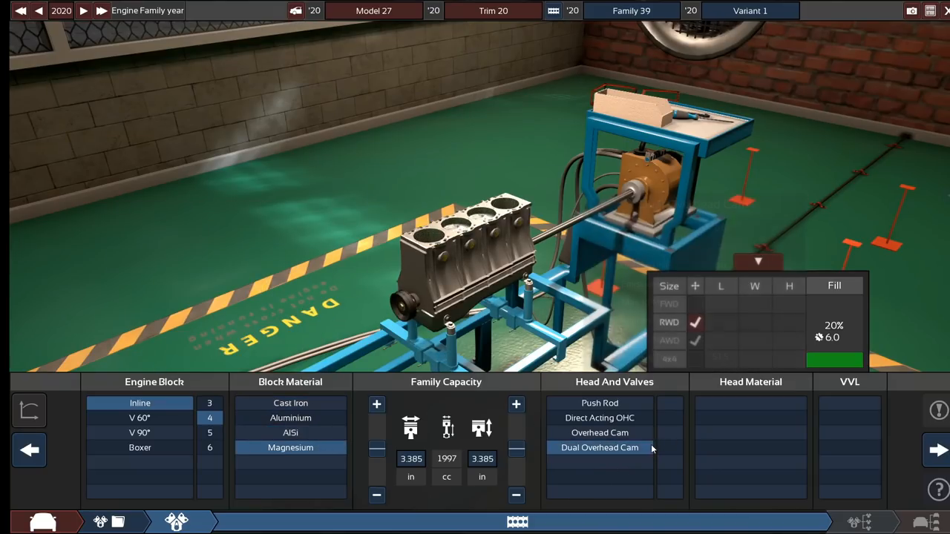
{"action": "left_click", "coordinate": [600, 448]}
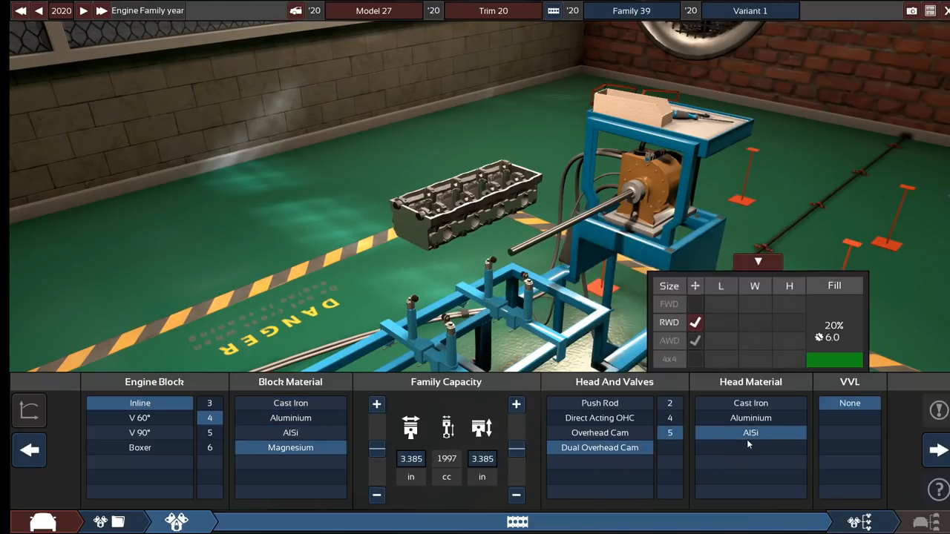
{"action": "left_click", "coordinate": [290, 433]}
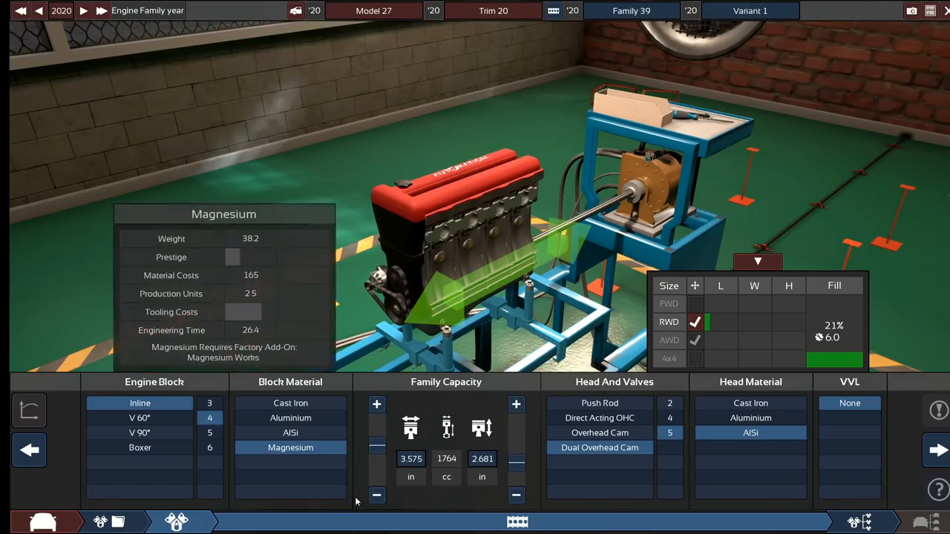
Adjust bore to 3.528 in and shorten the stroke, bringing displacement to 1697 cc
{"action": "left_click", "coordinate": [516, 496]}
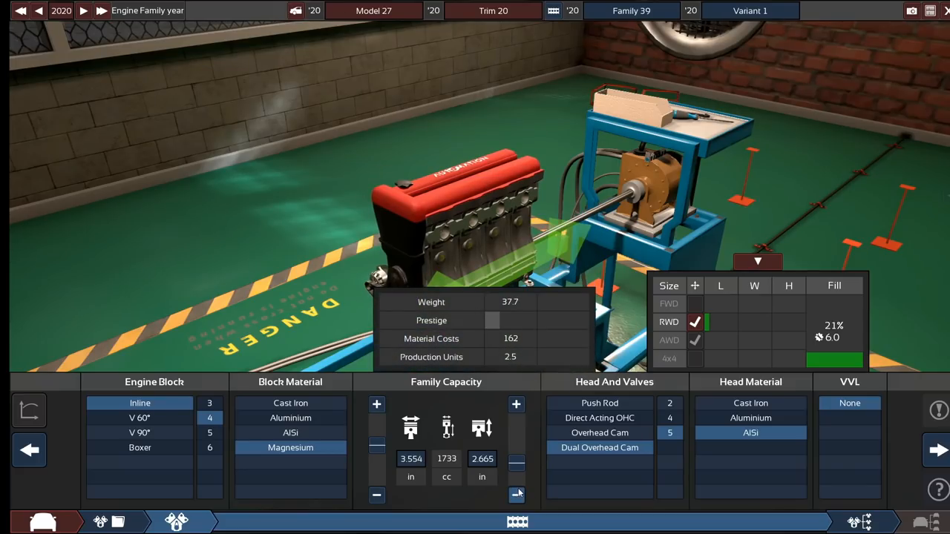
{"action": "left_click", "coordinate": [517, 495]}
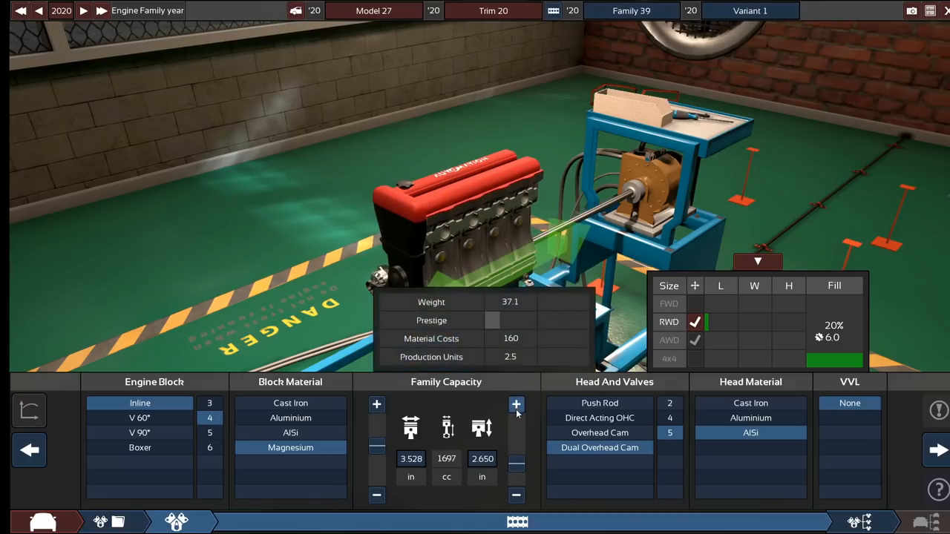
{"action": "left_click", "coordinate": [516, 404]}
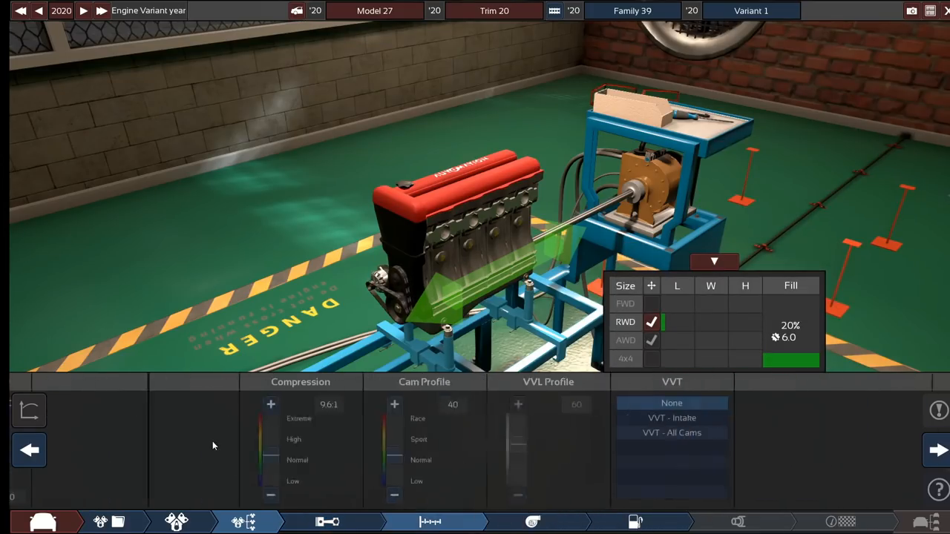
Give the top end VVT on all cams, cam profile 100 and quality +4
{"action": "left_click", "coordinate": [671, 433]}
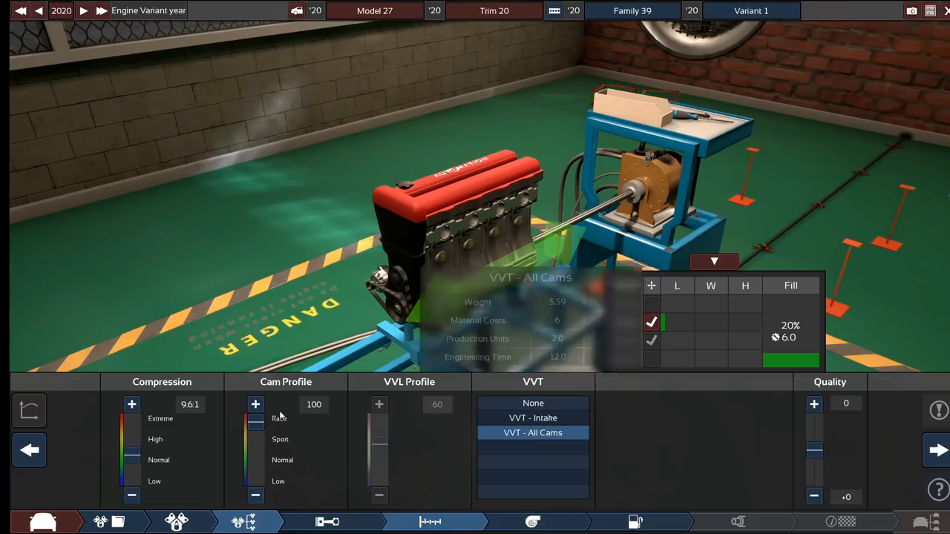
{"action": "left_click", "coordinate": [813, 403]}
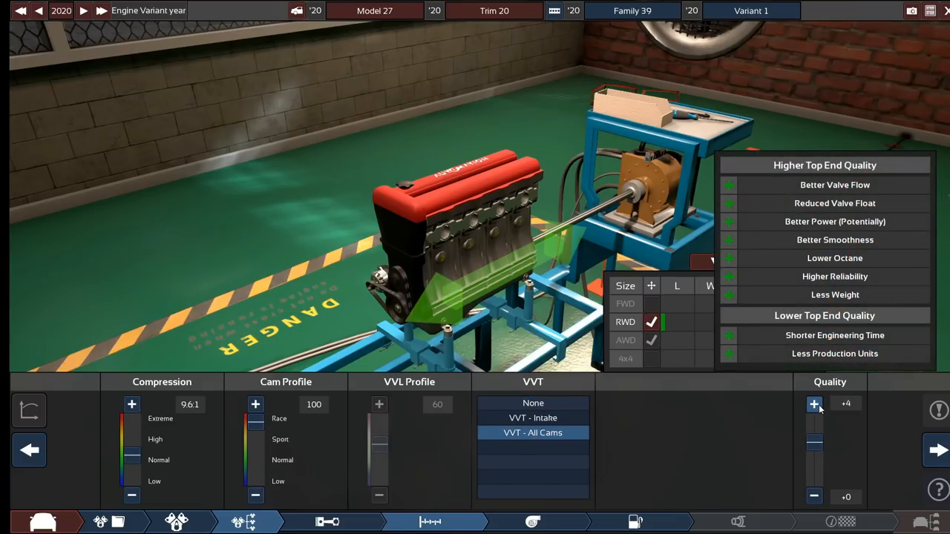
{"action": "left_click", "coordinate": [814, 405]}
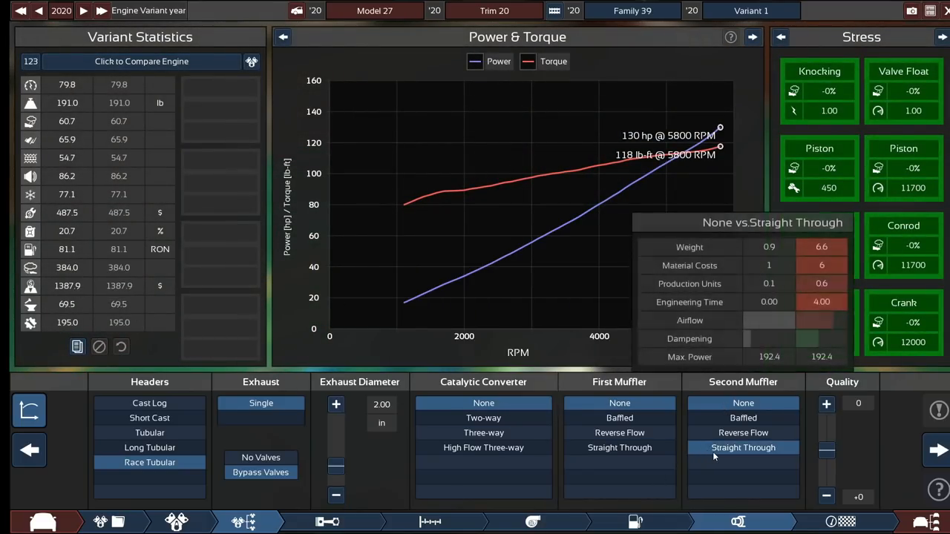
Fit a high flow three-way catalytic converter and raise top end quality to +5
{"action": "left_click", "coordinate": [483, 447]}
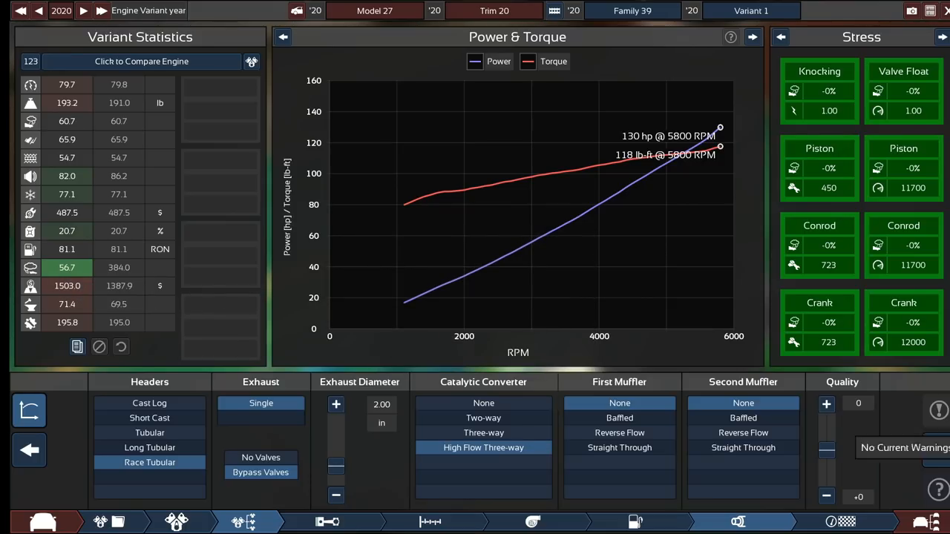
{"action": "left_click", "coordinate": [483, 403]}
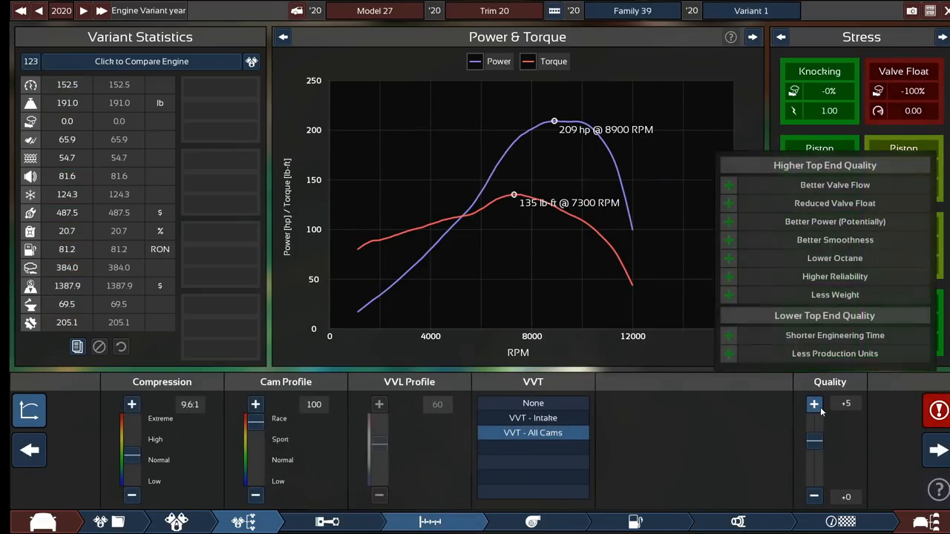
{"action": "left_click", "coordinate": [813, 404]}
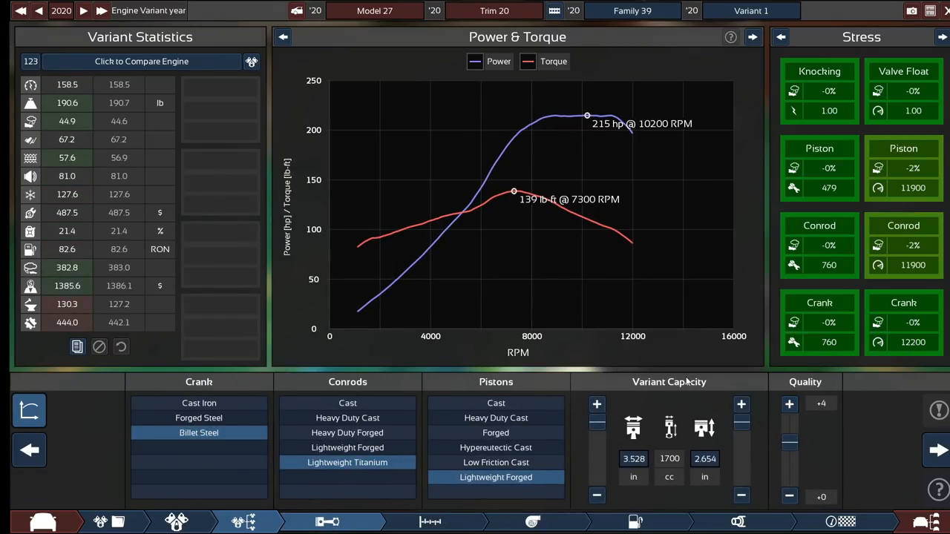
Raise bottom end quality to +6, lifting the stress limits to around 12,000 RPM
{"action": "left_click", "coordinate": [789, 404]}
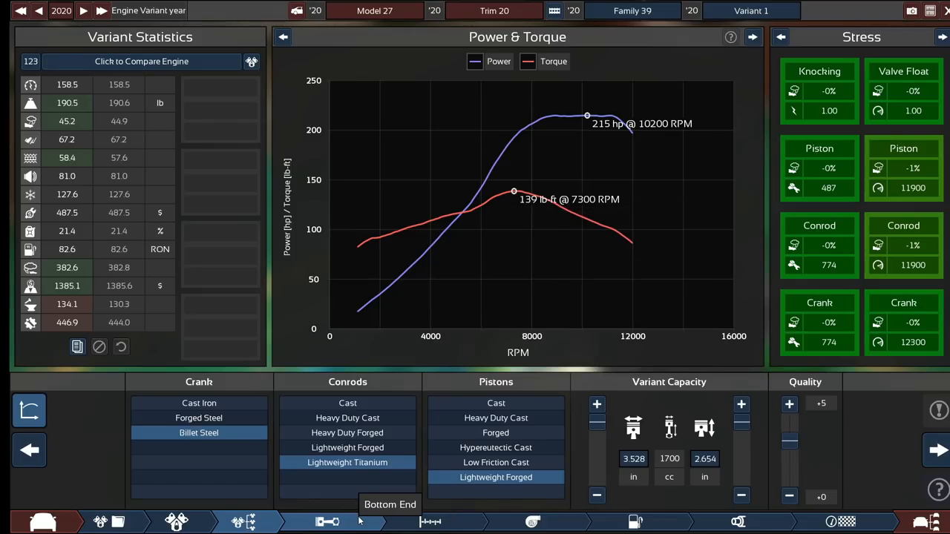
{"action": "left_click", "coordinate": [789, 403]}
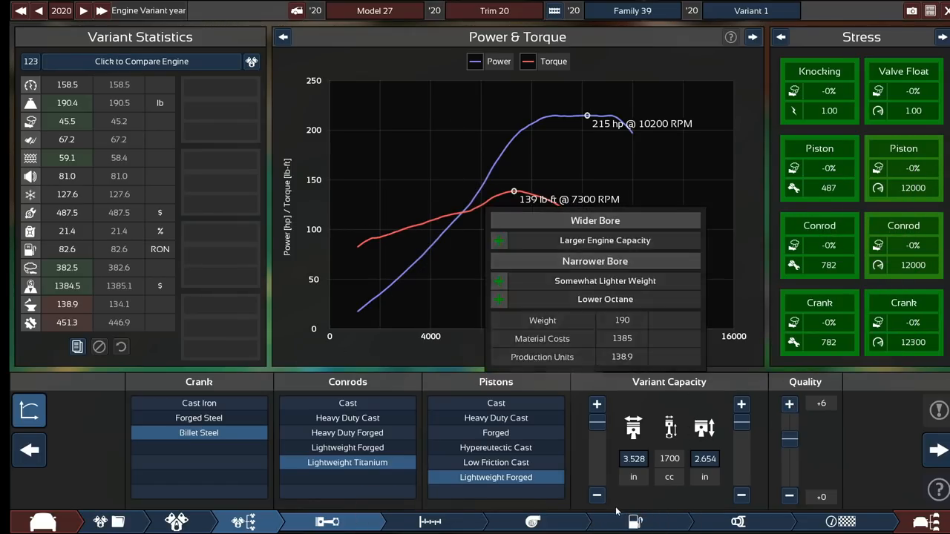
Set compression to 12.3:1, fuel mixture to 12.9 and ignition timing to 100 for 244 hp
{"action": "left_click", "coordinate": [635, 522]}
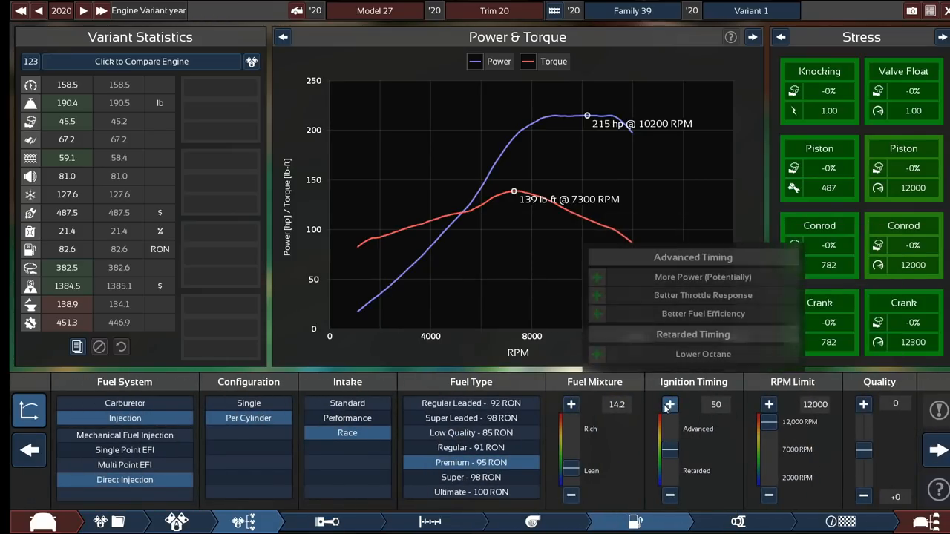
{"action": "left_click", "coordinate": [669, 405]}
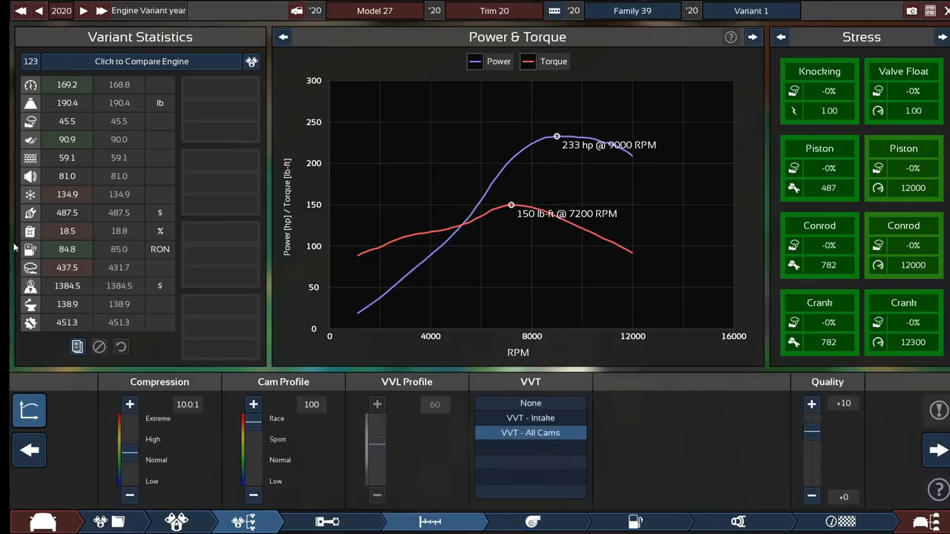
{"action": "left_click", "coordinate": [129, 404]}
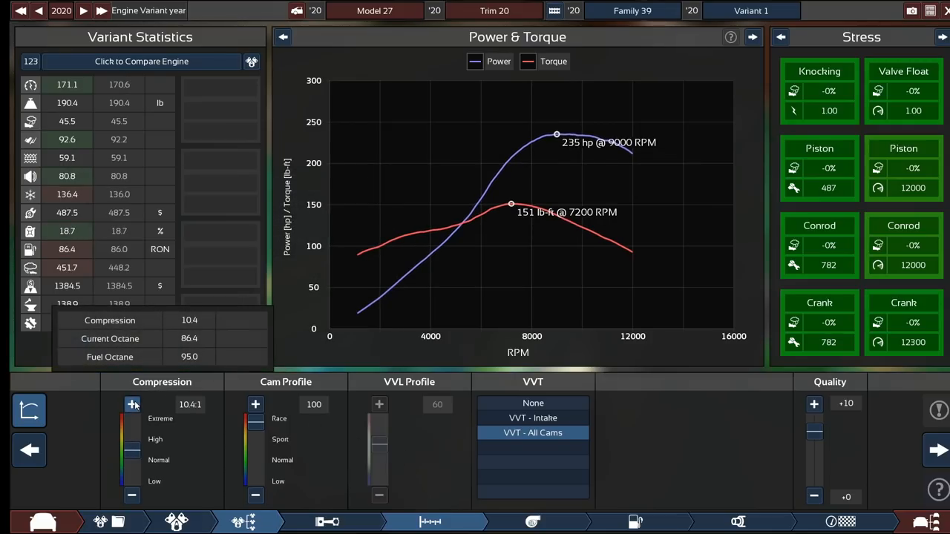
{"action": "left_click", "coordinate": [133, 404]}
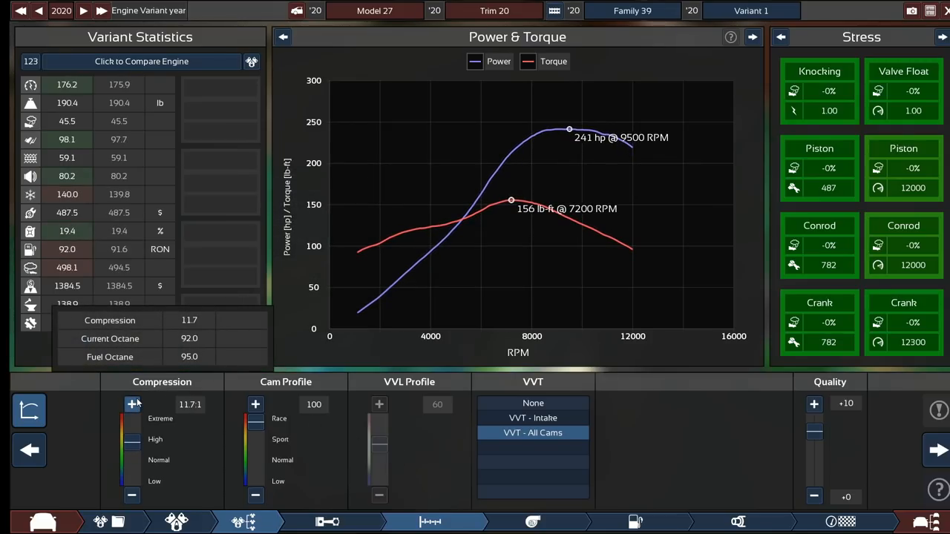
{"action": "left_click", "coordinate": [131, 404]}
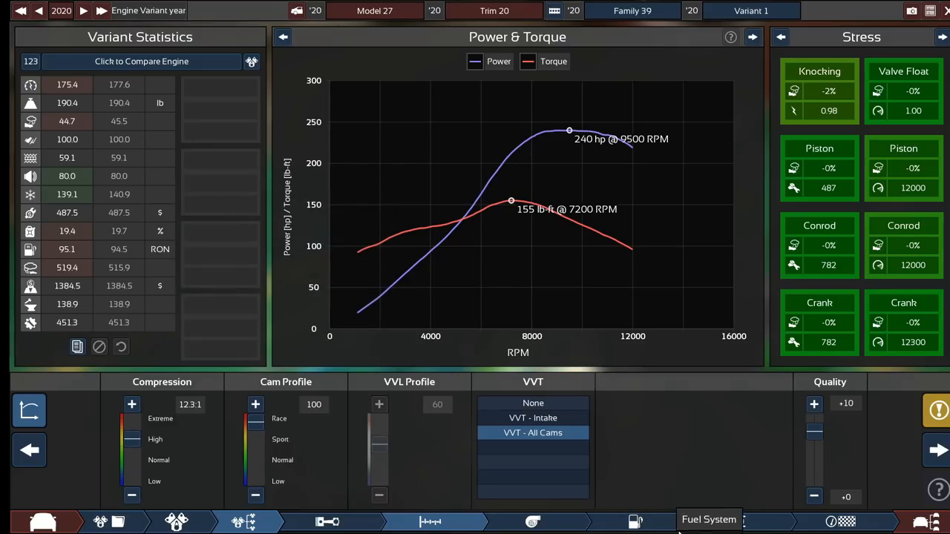
{"action": "left_click", "coordinate": [708, 519]}
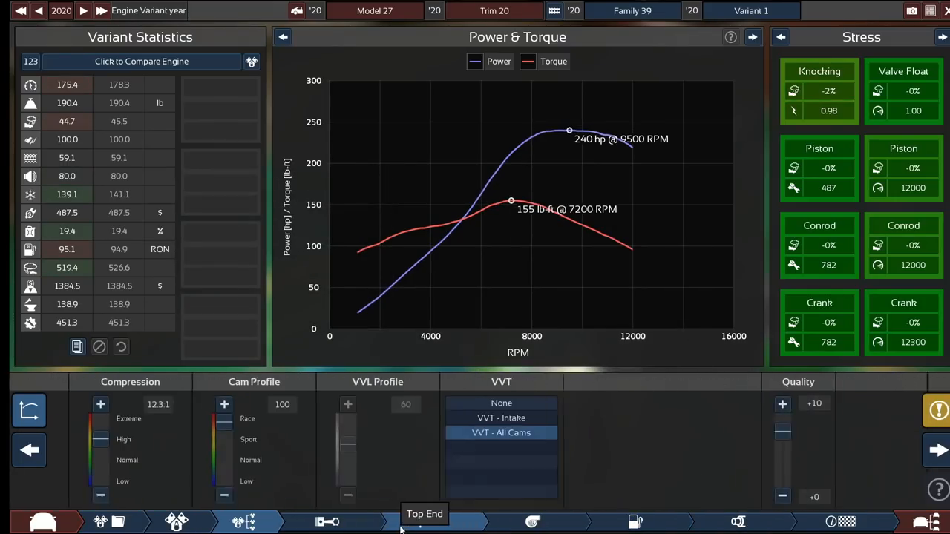
{"action": "left_click", "coordinate": [100, 497]}
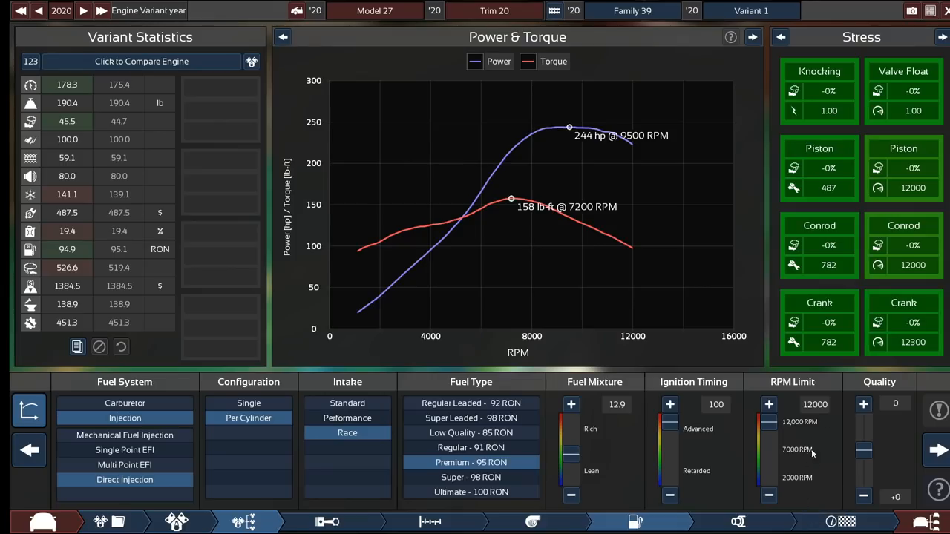
{"action": "mouse_move", "coordinate": [878, 246]}
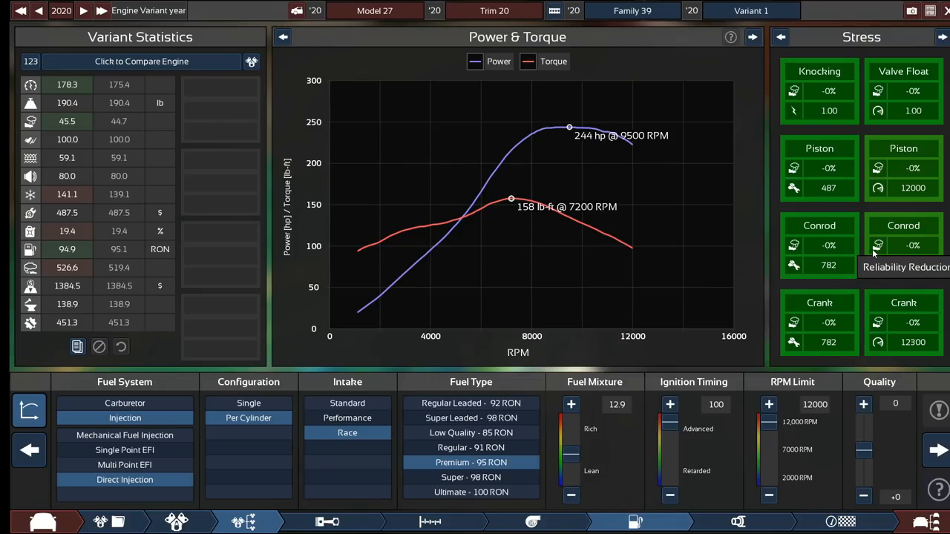
{"action": "mouse_move", "coordinate": [320, 197]}
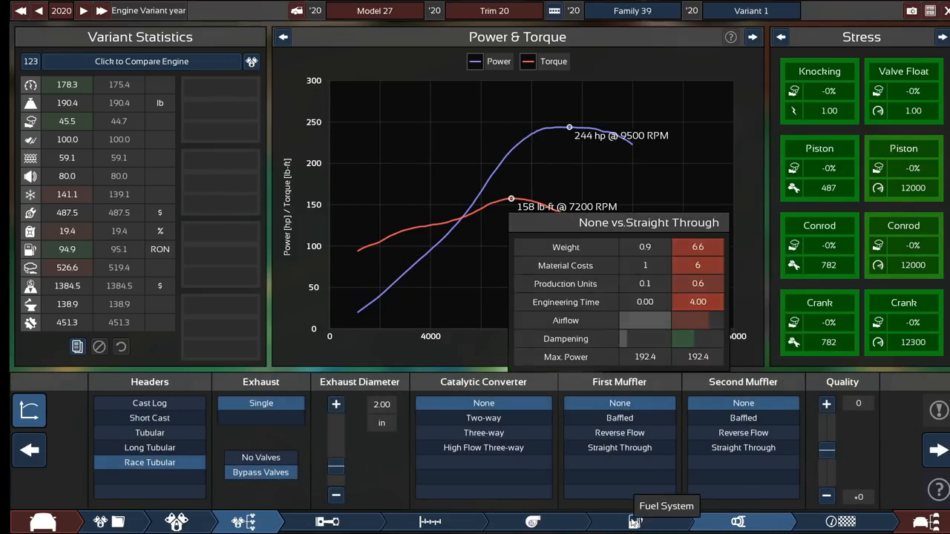
Keep exhaust quality at zero and widen the exhaust diameter to 2.50 in
{"action": "left_click", "coordinate": [826, 403]}
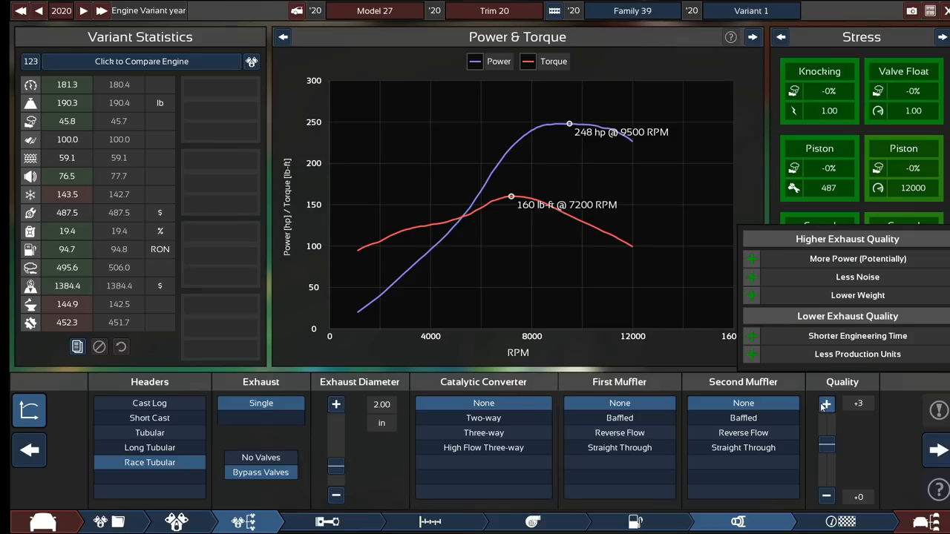
{"action": "left_click", "coordinate": [826, 495]}
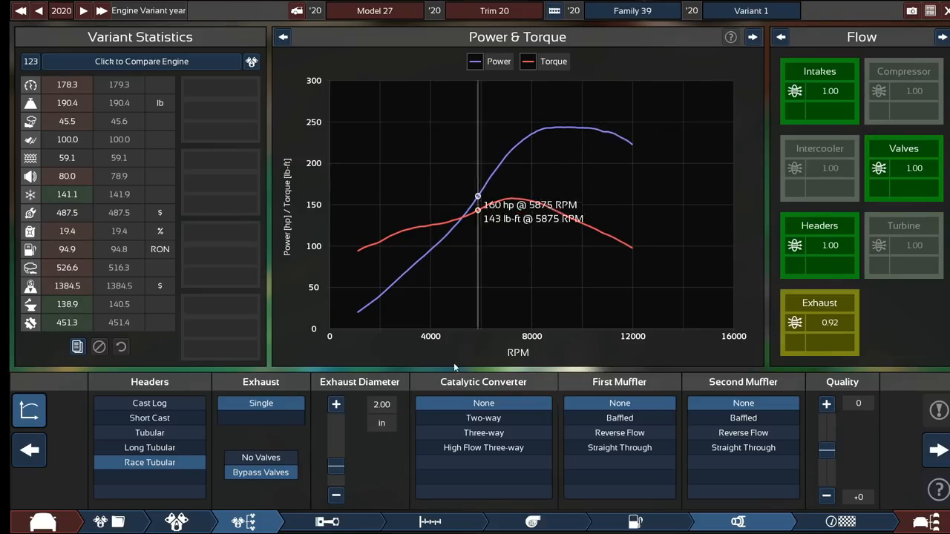
{"action": "left_click", "coordinate": [336, 404]}
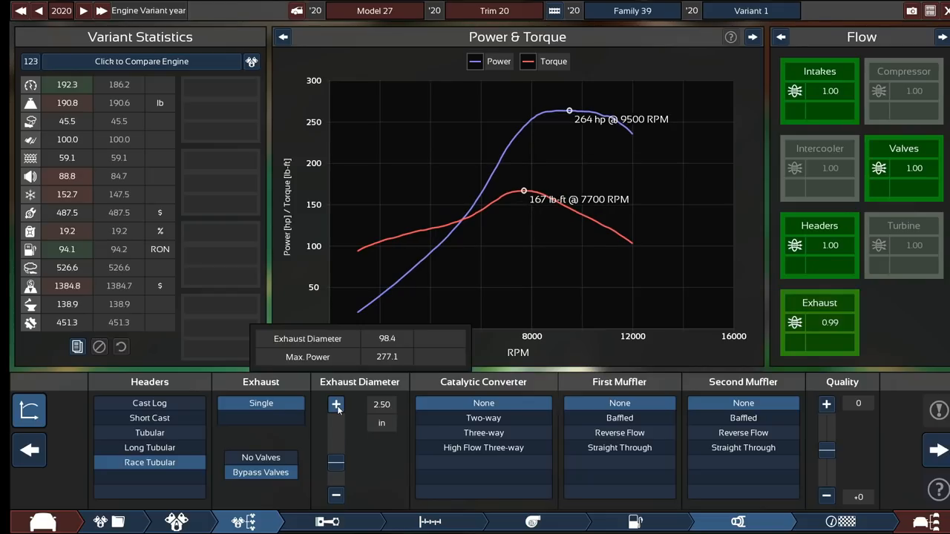
{"action": "left_click", "coordinate": [335, 405]}
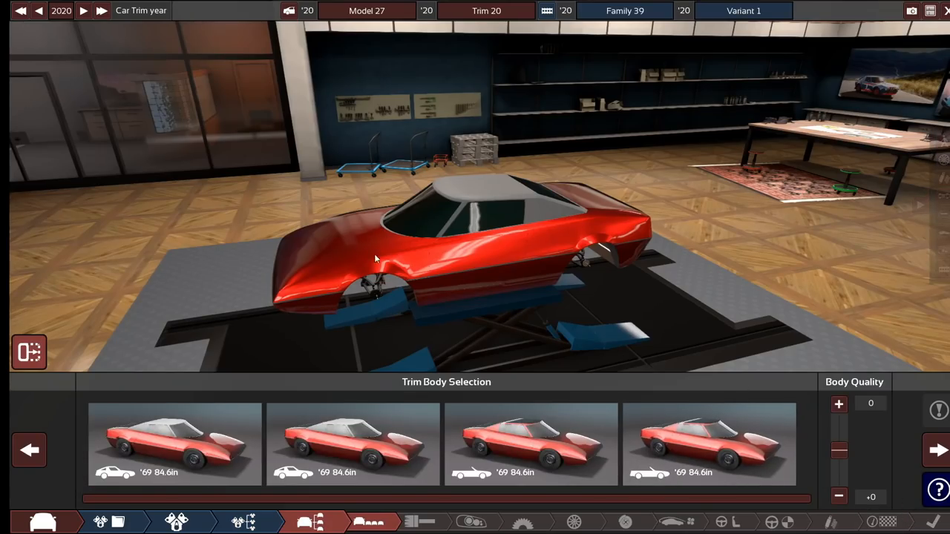
{"action": "mouse_move", "coordinate": [175, 445]}
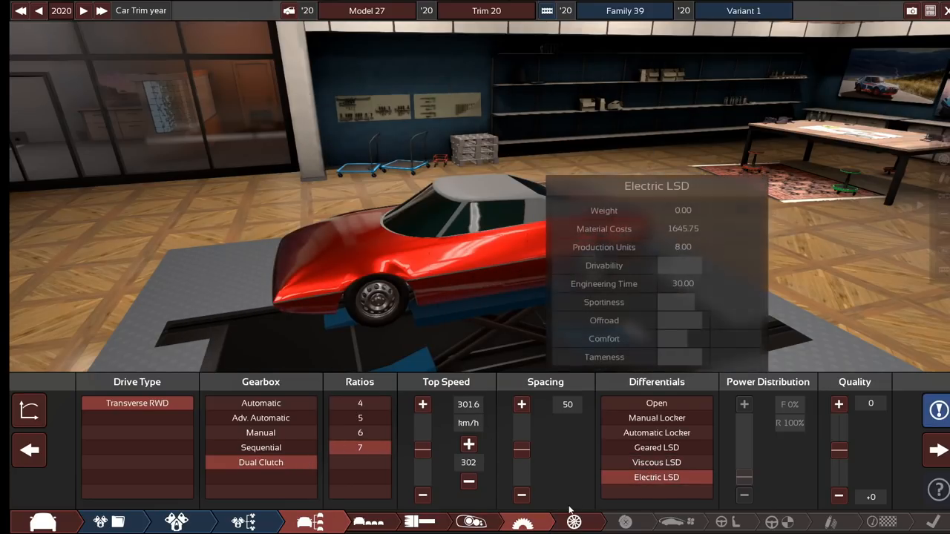
Review the seven-speed dual-clutch with electric LSD, then view the tyre settings
{"action": "left_click", "coordinate": [573, 522]}
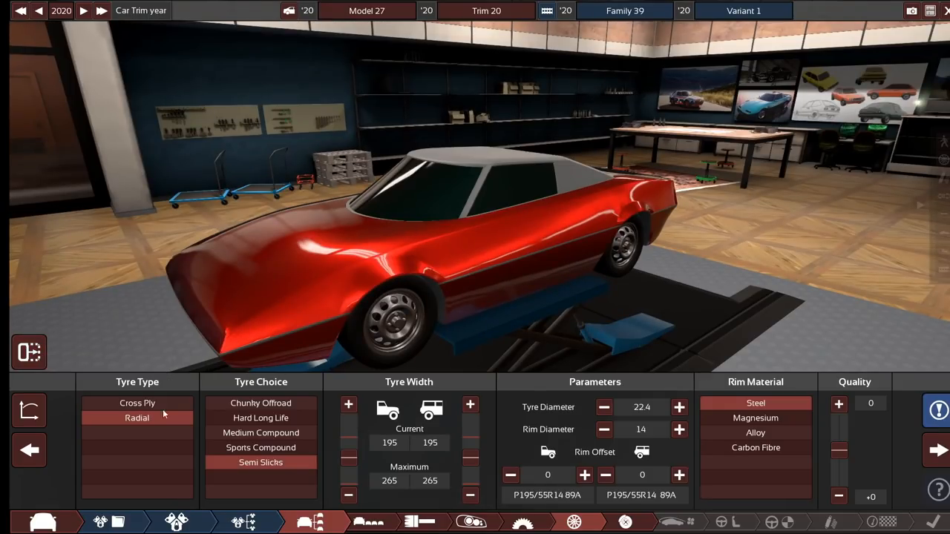
{"action": "mouse_move", "coordinate": [29, 351]}
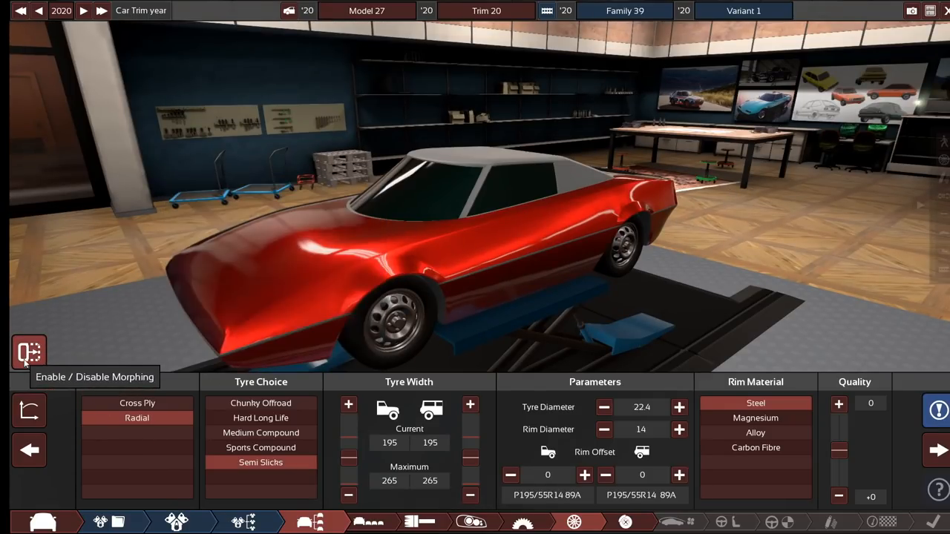
Enable body morphing and widen the semi-slick tyres to 295 mm front, 325 mm rear
{"action": "left_click", "coordinate": [28, 352]}
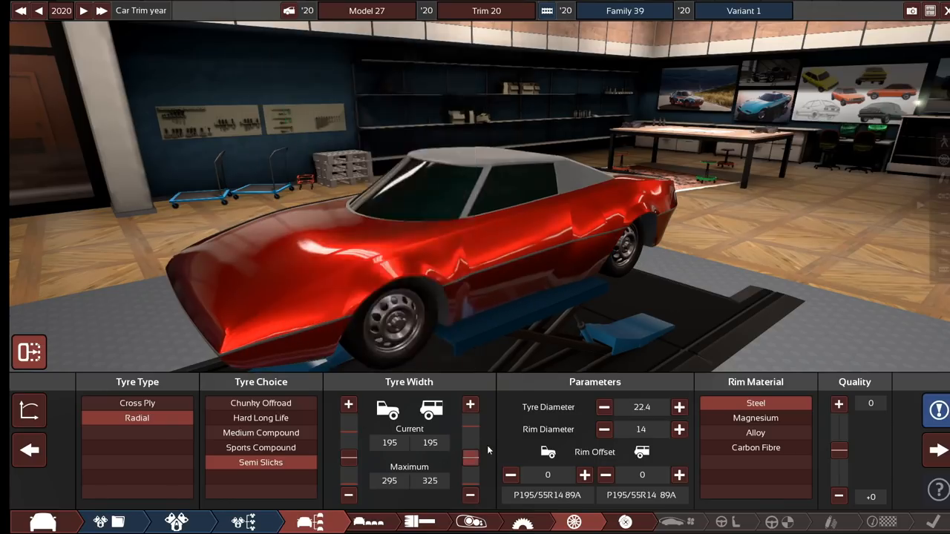
{"action": "left_click", "coordinate": [470, 404]}
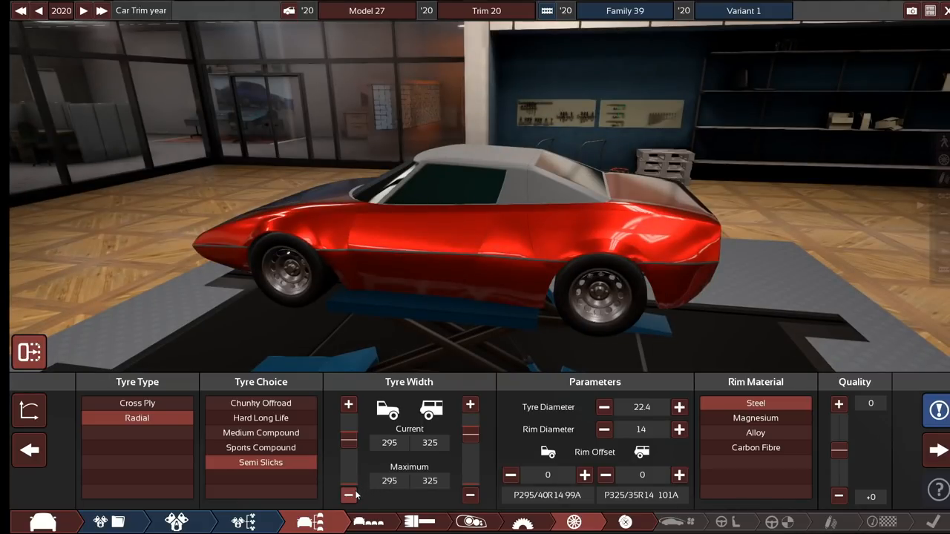
{"action": "left_click", "coordinate": [585, 475]}
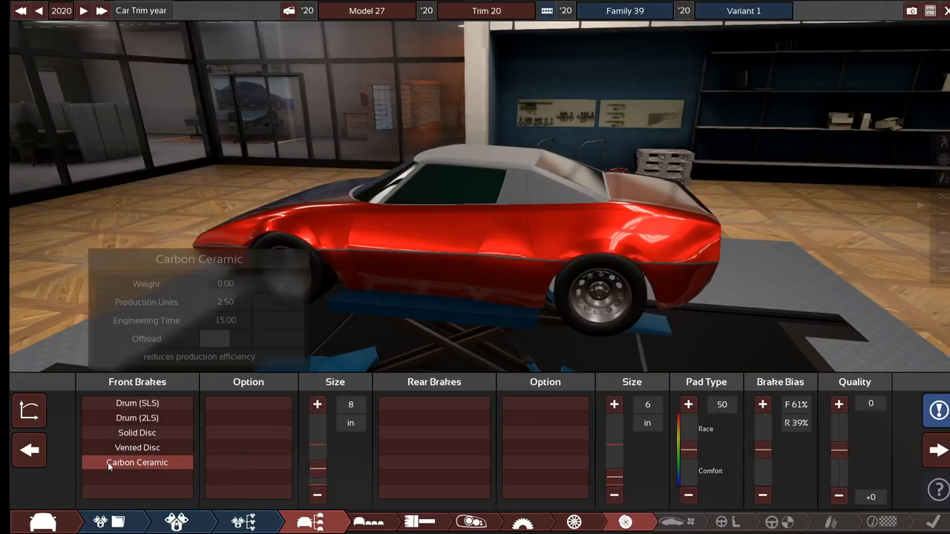
Fit four-piston vented disc brakes on both axles, enlarging the front discs to 9 in
{"action": "left_click", "coordinate": [137, 448]}
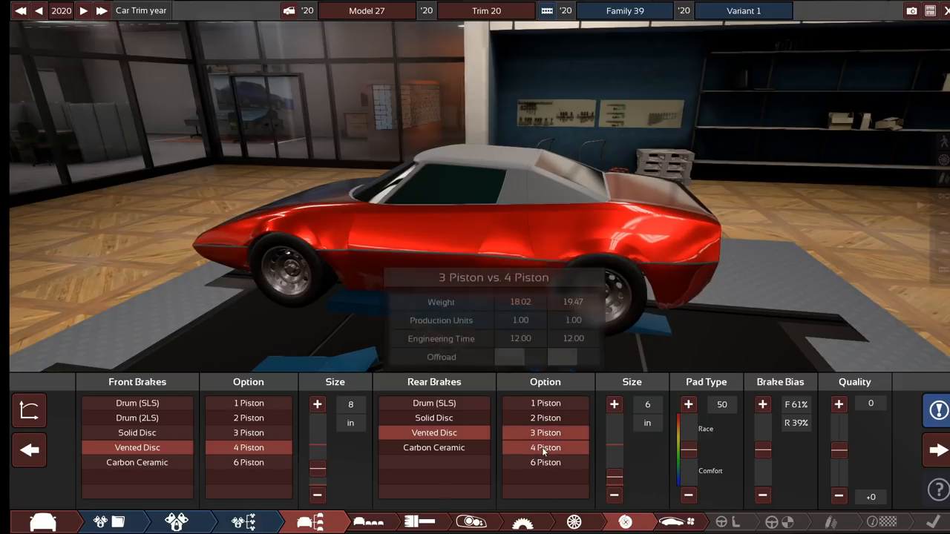
{"action": "left_click", "coordinate": [317, 404]}
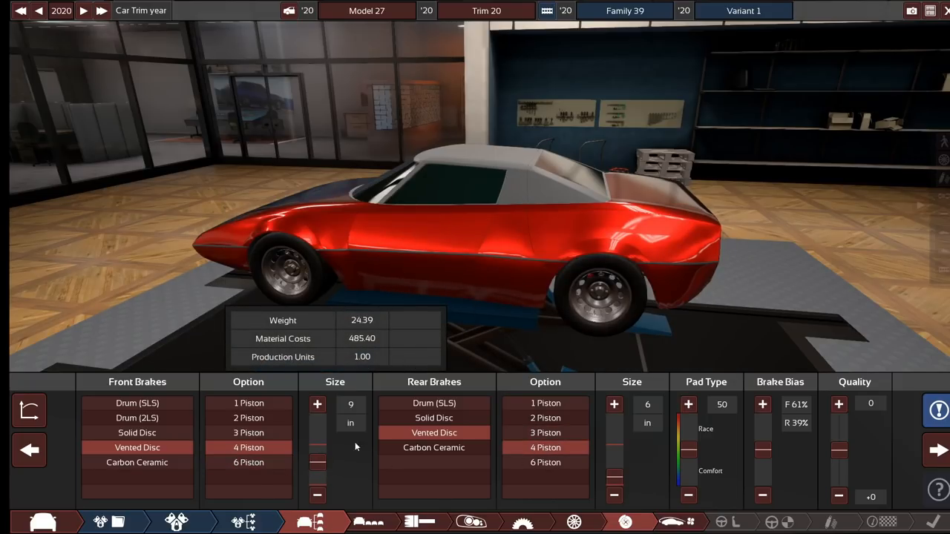
{"action": "left_click", "coordinate": [613, 405]}
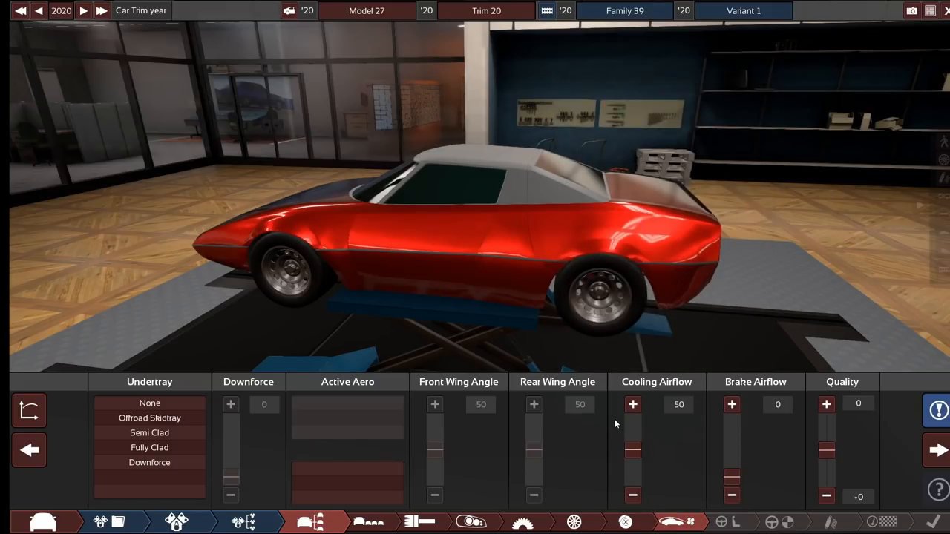
{"action": "mouse_move", "coordinate": [160, 493]}
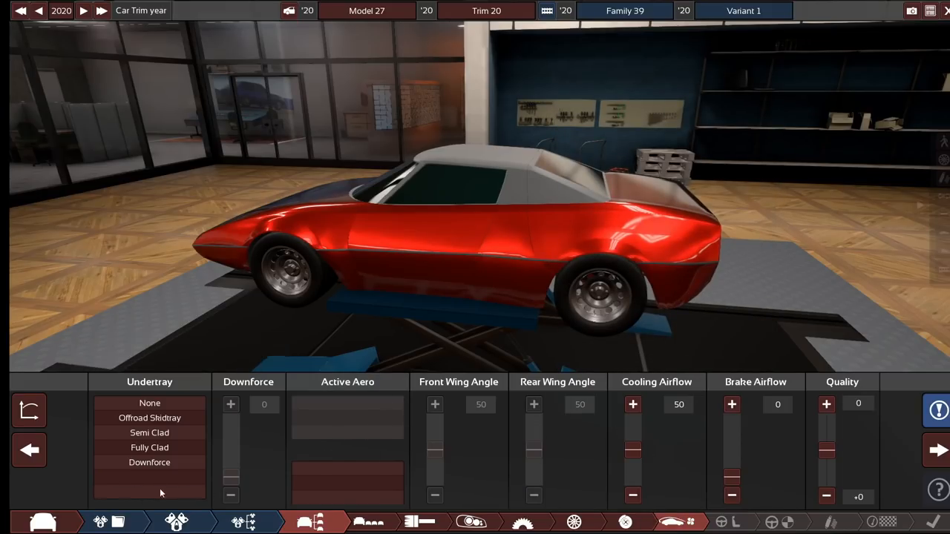
Fit the Downforce undertray and bring up the interior options, with basic interior and no entertainment
{"action": "left_click", "coordinate": [149, 463]}
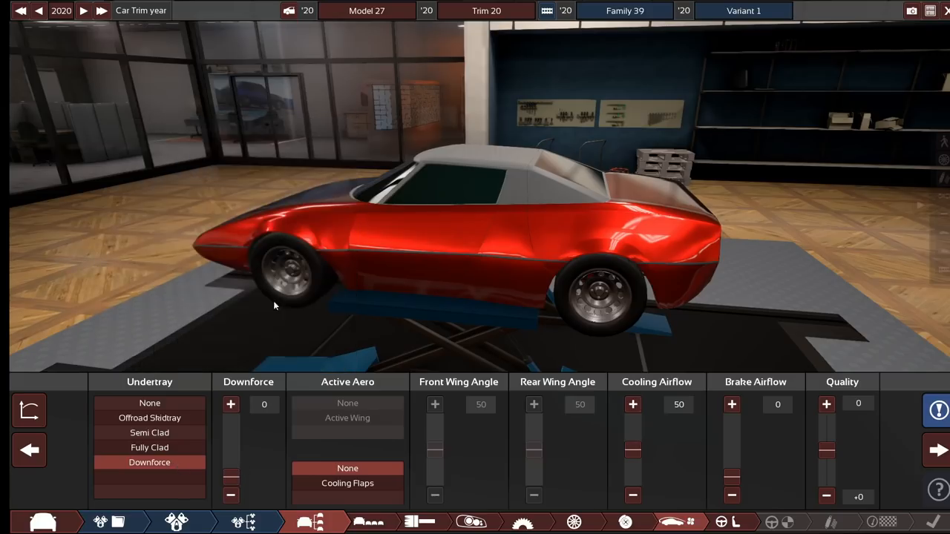
{"action": "left_click", "coordinate": [230, 404]}
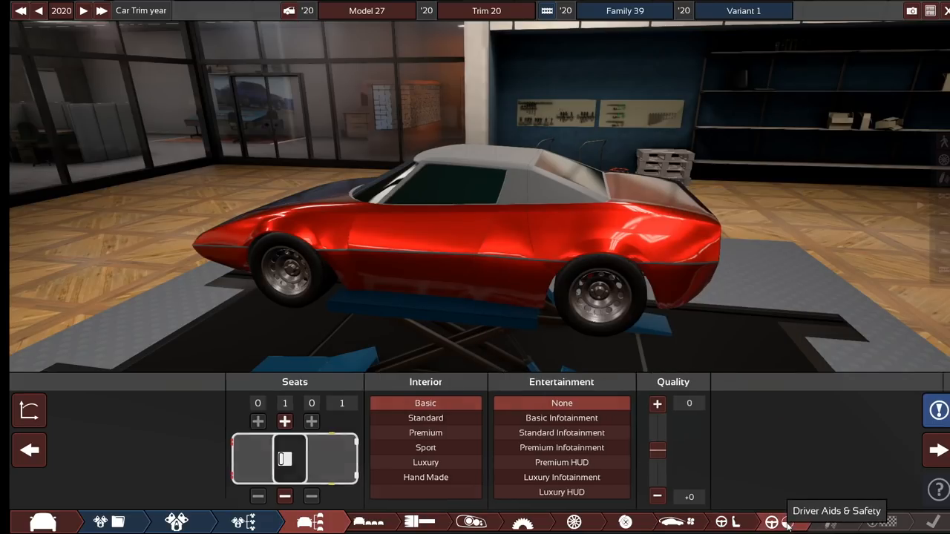
Keep driver aids at None and view testing results: 275 km/h top speed, 2.90 s sprint
{"action": "left_click", "coordinate": [772, 521]}
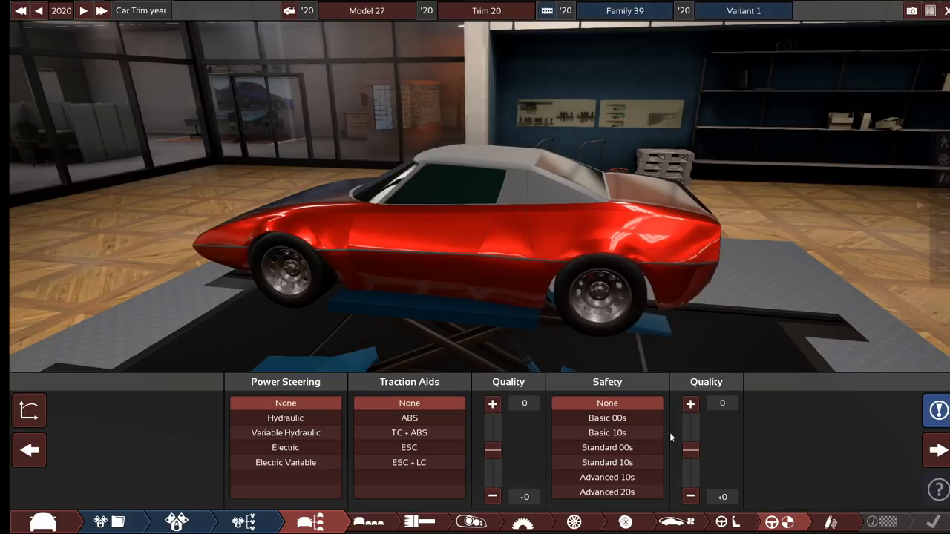
{"action": "left_click", "coordinate": [691, 498]}
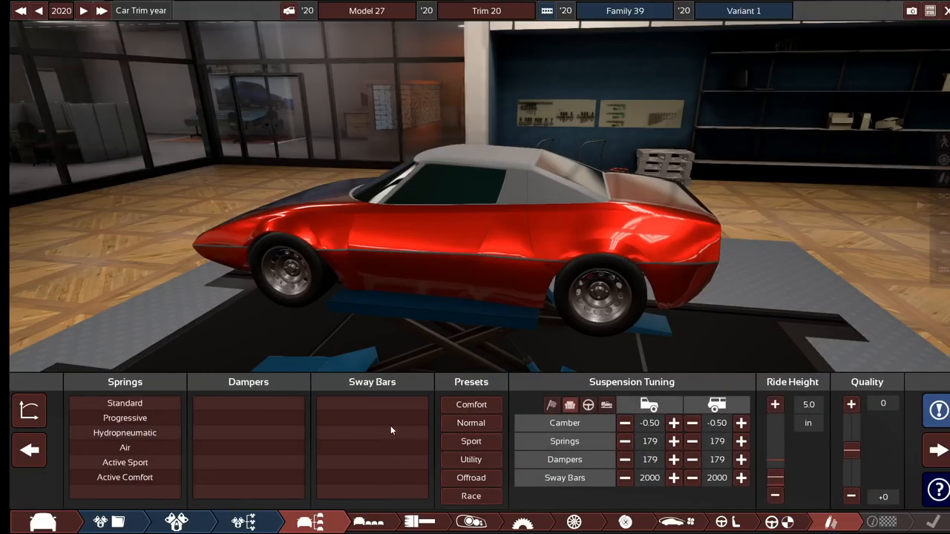
{"action": "left_click", "coordinate": [125, 418]}
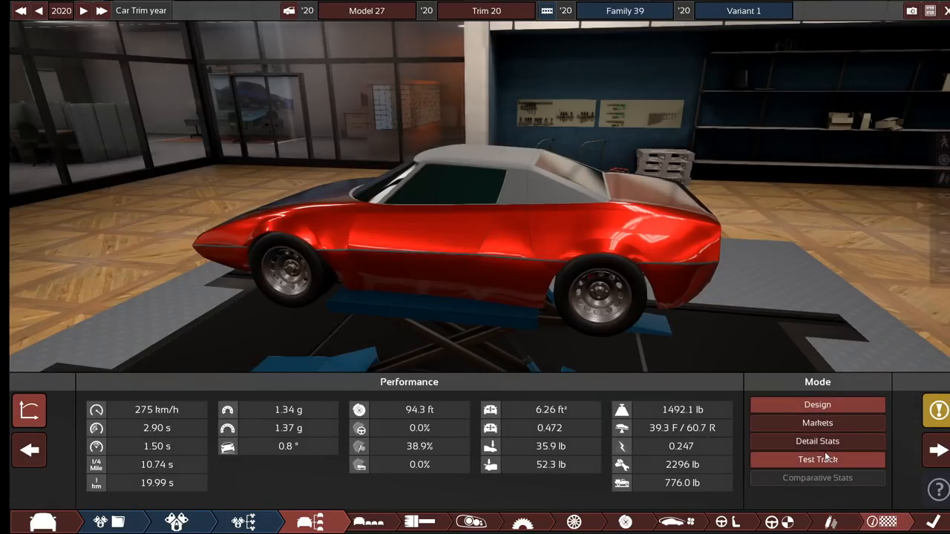
Fit Basic 10s safety equipment via Detail Stats, raising the safety rating from 28.7 to 40
{"action": "left_click", "coordinate": [817, 441]}
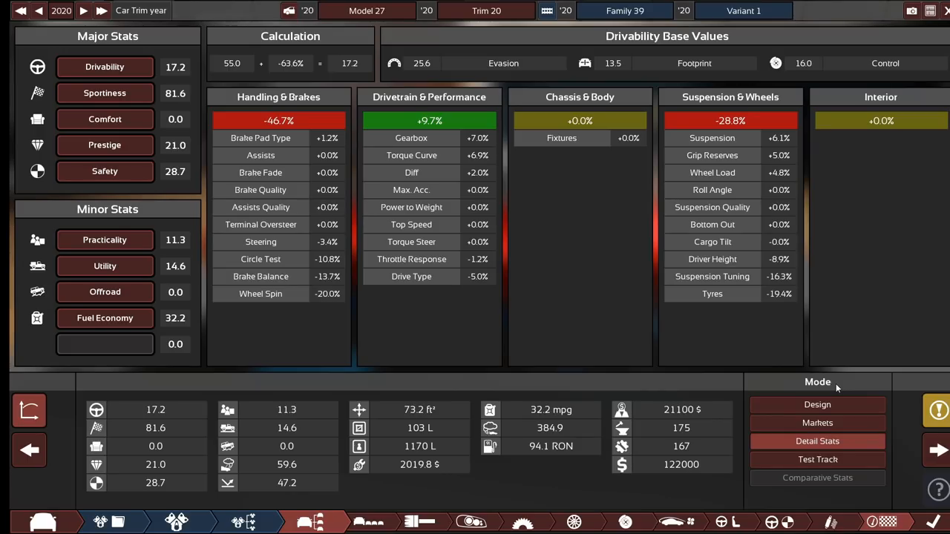
{"action": "mouse_move", "coordinate": [156, 482]}
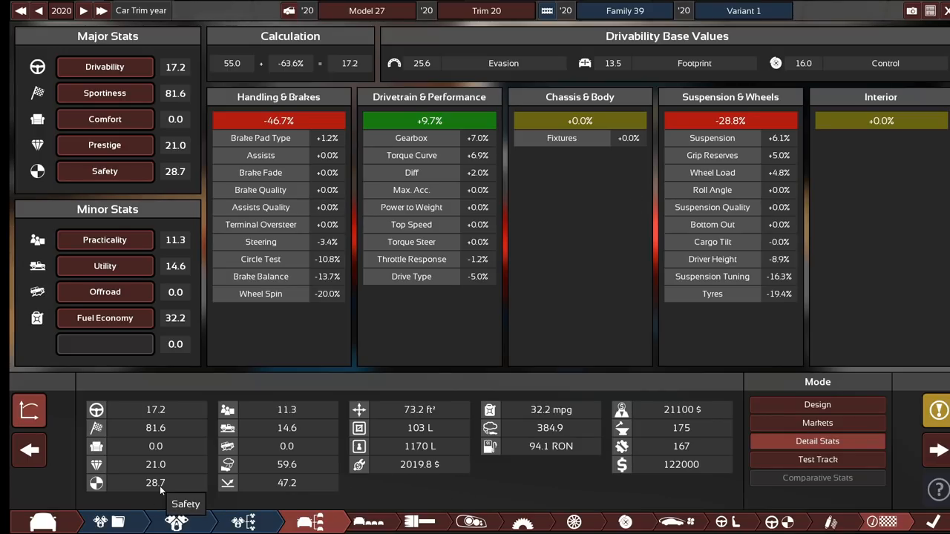
{"action": "left_click", "coordinate": [817, 460]}
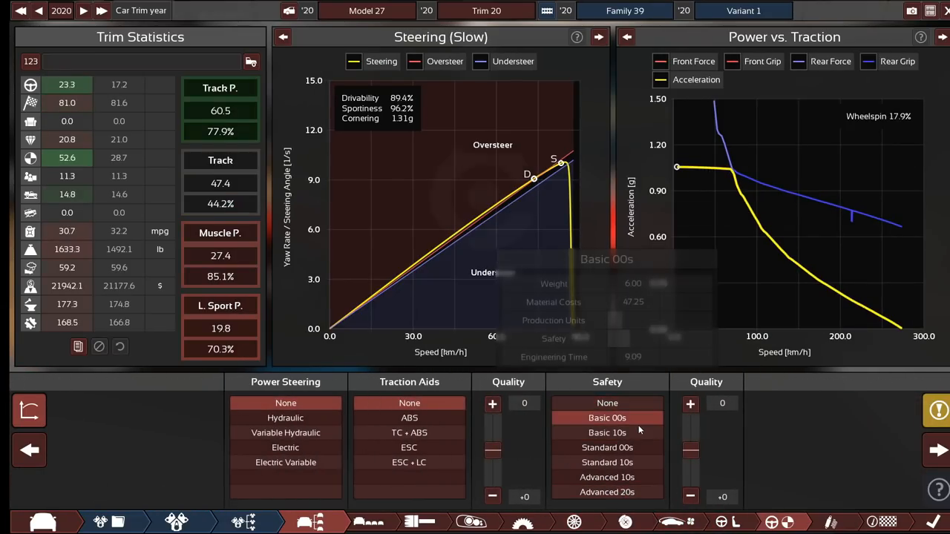
{"action": "left_click", "coordinate": [607, 432]}
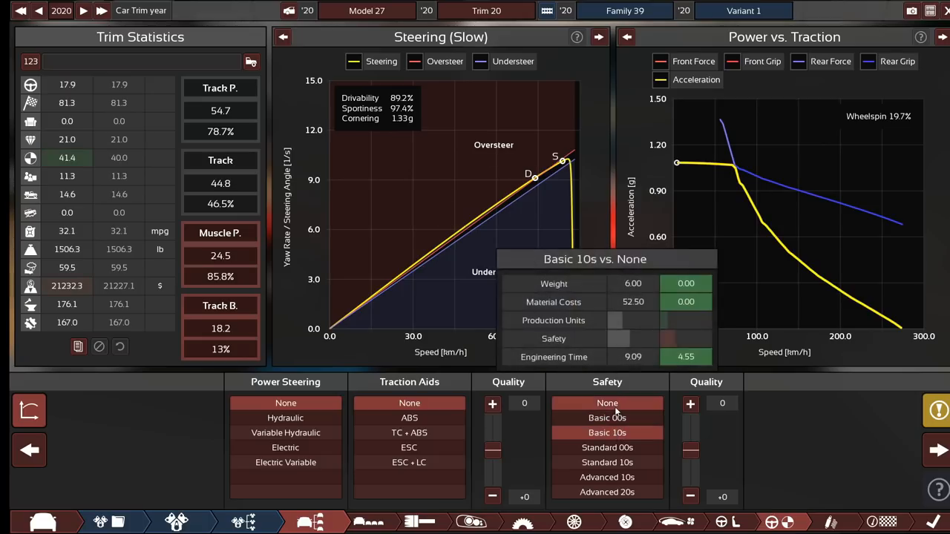
{"action": "left_click", "coordinate": [607, 418]}
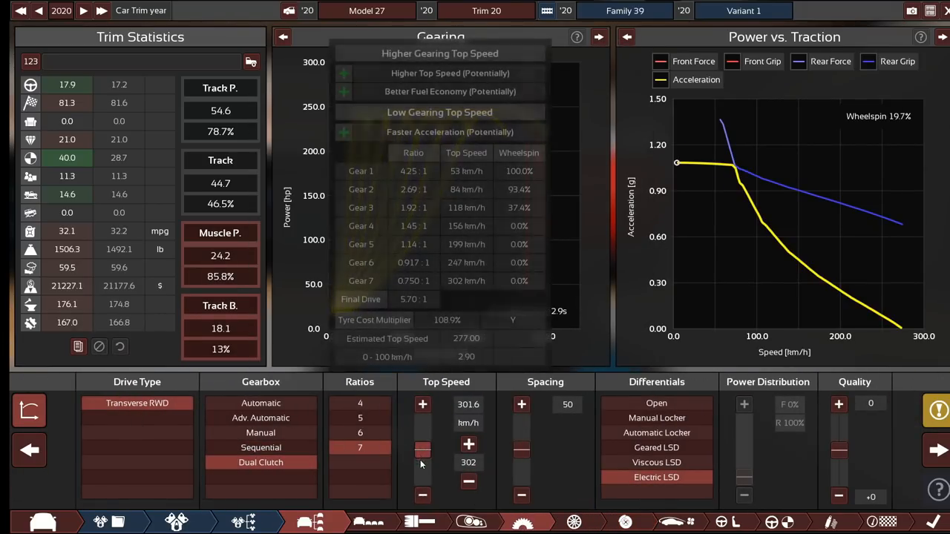
Lower the gearing's target top speed to about 276 km/h, giving a 6.16:1 final drive
{"action": "left_click", "coordinate": [422, 495]}
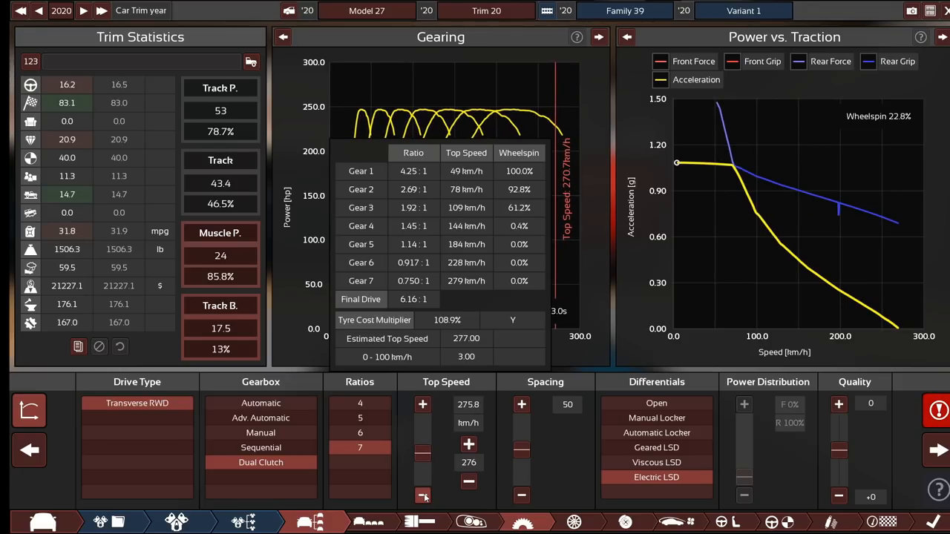
{"action": "left_click", "coordinate": [423, 496]}
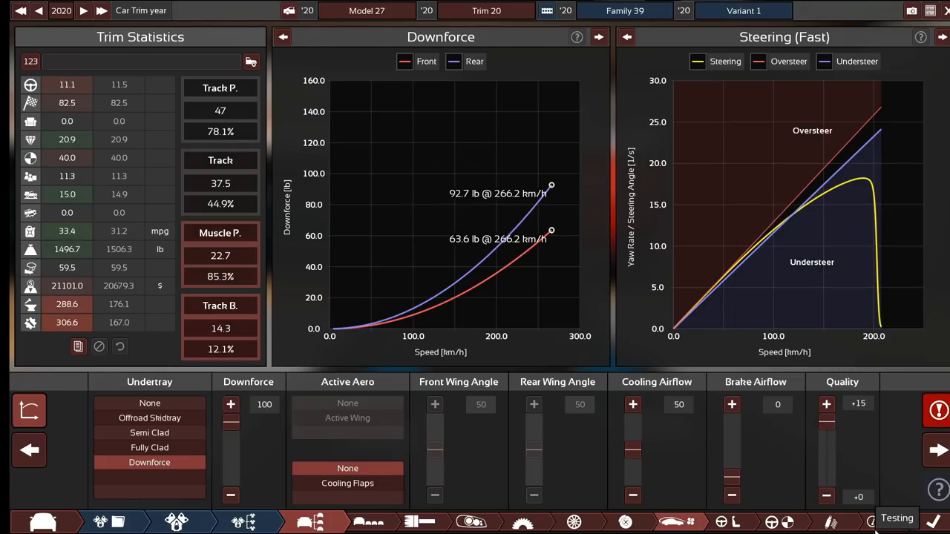
Set downforce to 100 and check detailed stats: sportiness 82.5, drivability 11.3
{"action": "left_click", "coordinate": [772, 522]}
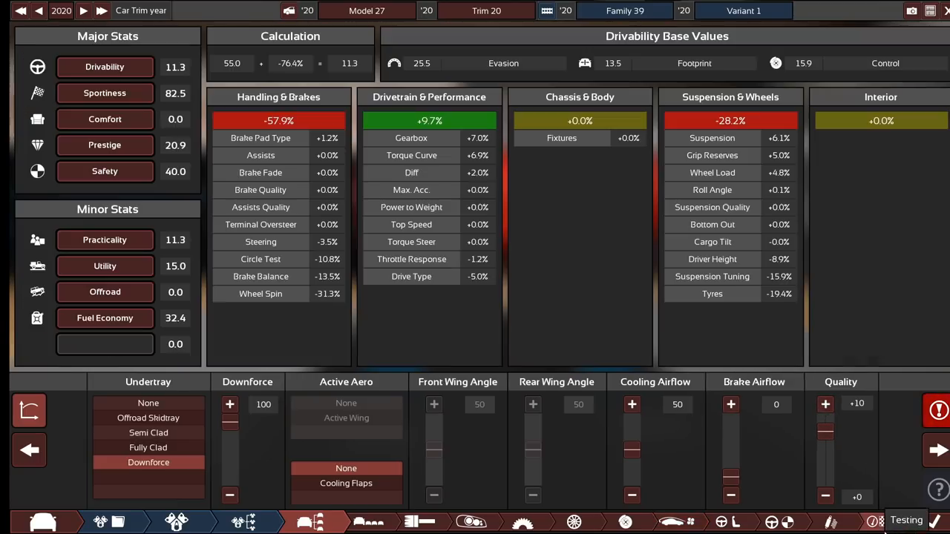
{"action": "left_click", "coordinate": [817, 441]}
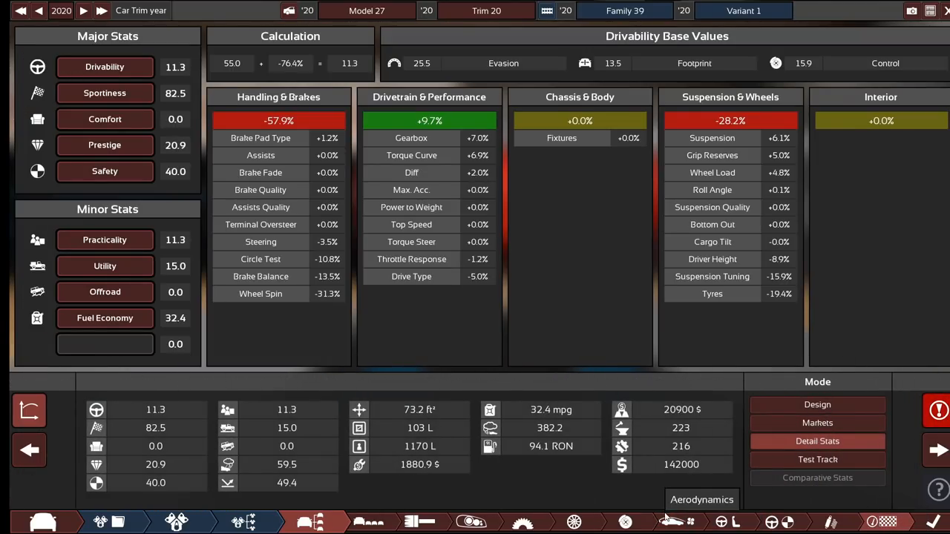
{"action": "mouse_move", "coordinate": [574, 522]}
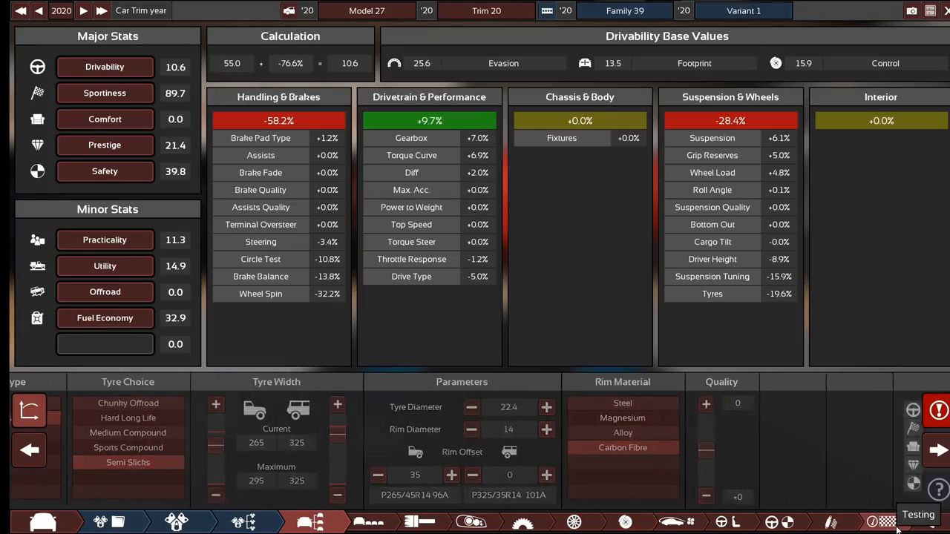
Fit Semi Slicks on Carbon Fibre rims for 89.7 sportiness, then hide the stat graphs
{"action": "left_click", "coordinate": [818, 441]}
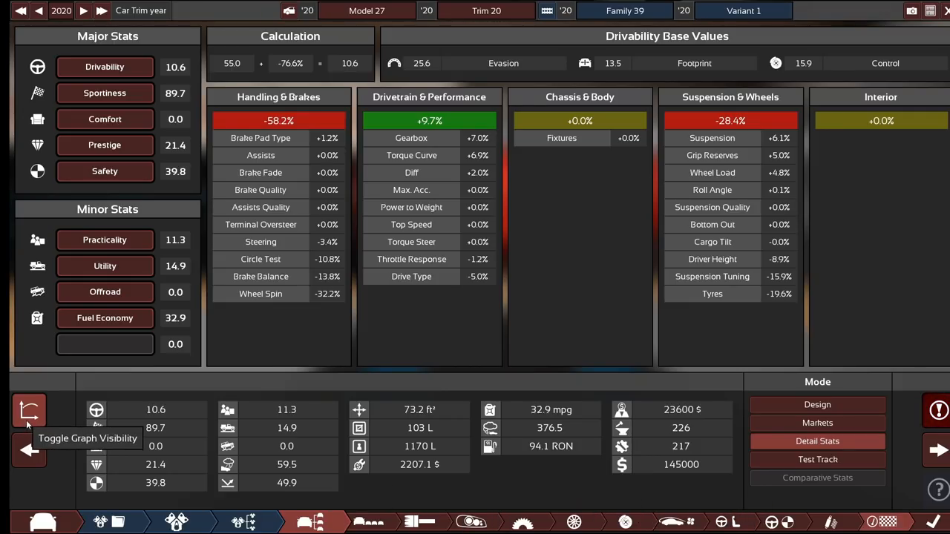
{"action": "left_click", "coordinate": [30, 411]}
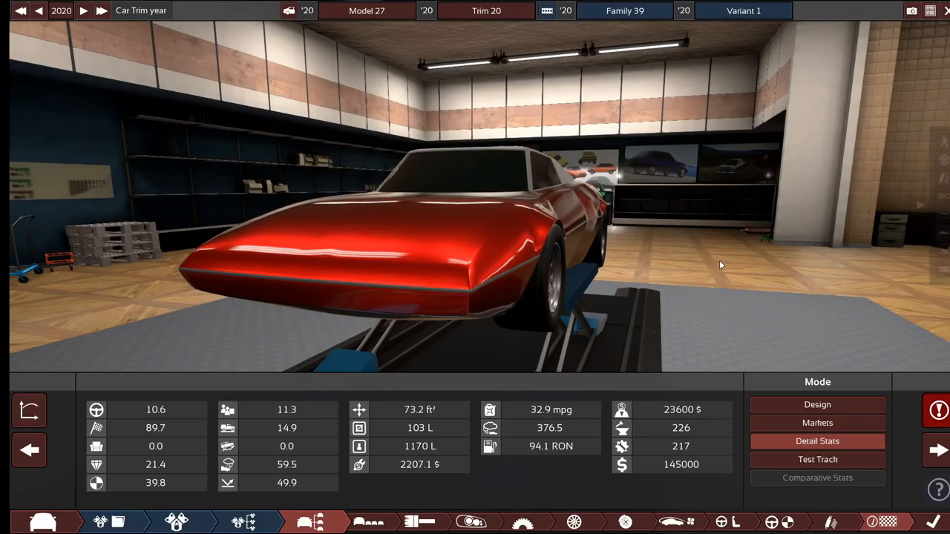
{"action": "left_click_drag", "start_coordinate": [720, 265], "coordinate": [664, 70]}
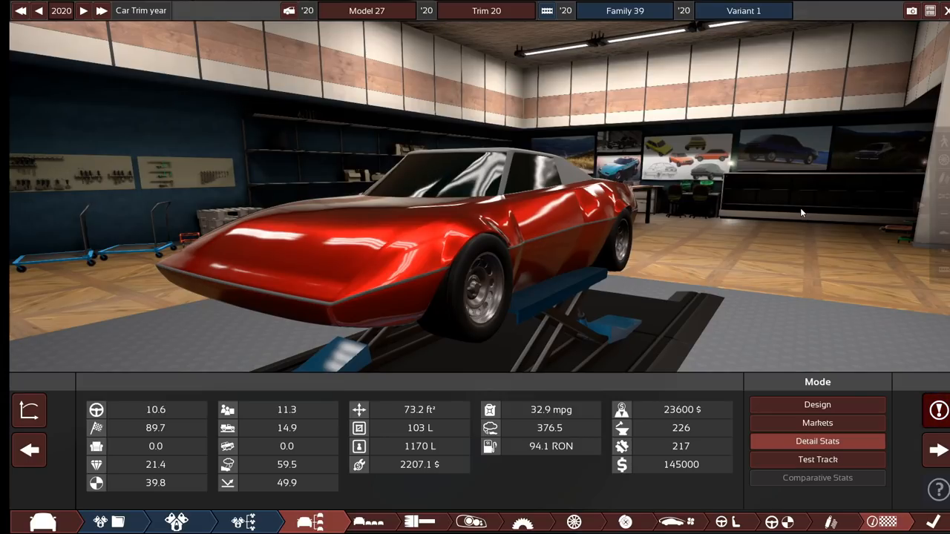
{"action": "mouse_move", "coordinate": [782, 230]}
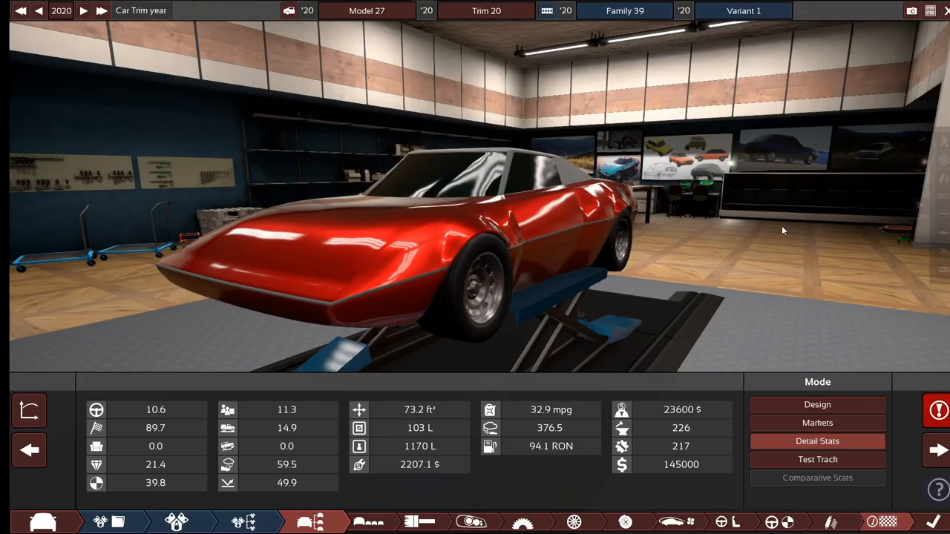
Review the Carbon Ceramic four-piston brake setup, then bring up the wheel options
{"action": "left_click", "coordinate": [573, 521]}
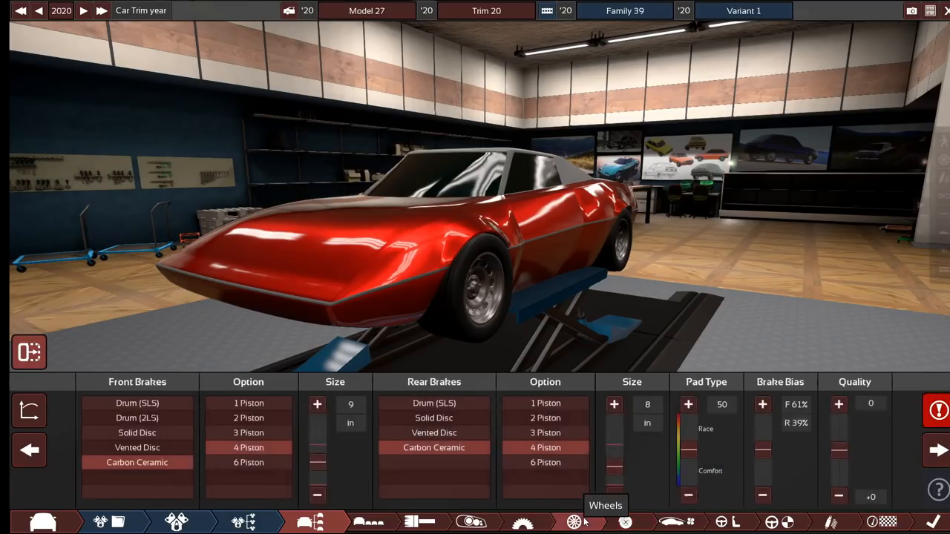
{"action": "left_click", "coordinate": [573, 522]}
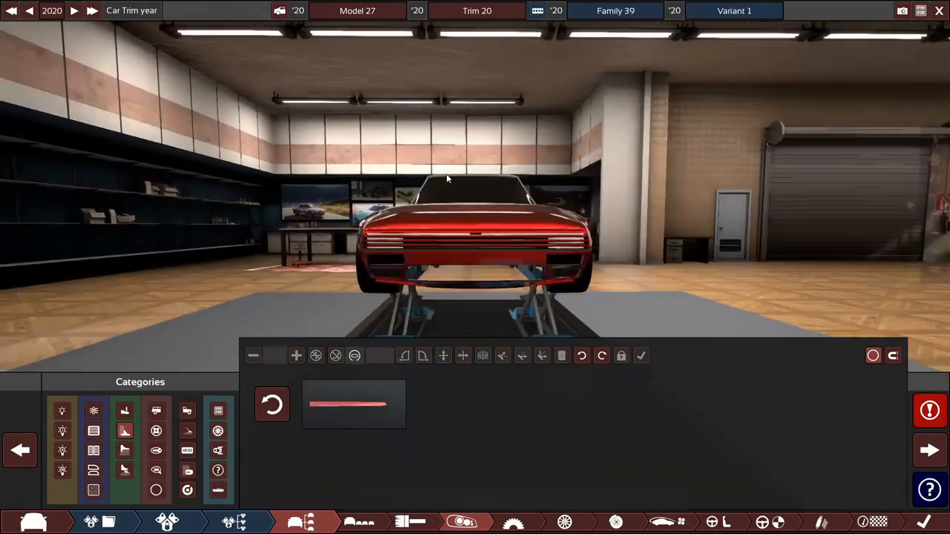
Place a side vent and black door trim strip, with yellow paint and black hood stripes
{"action": "left_click", "coordinate": [217, 450]}
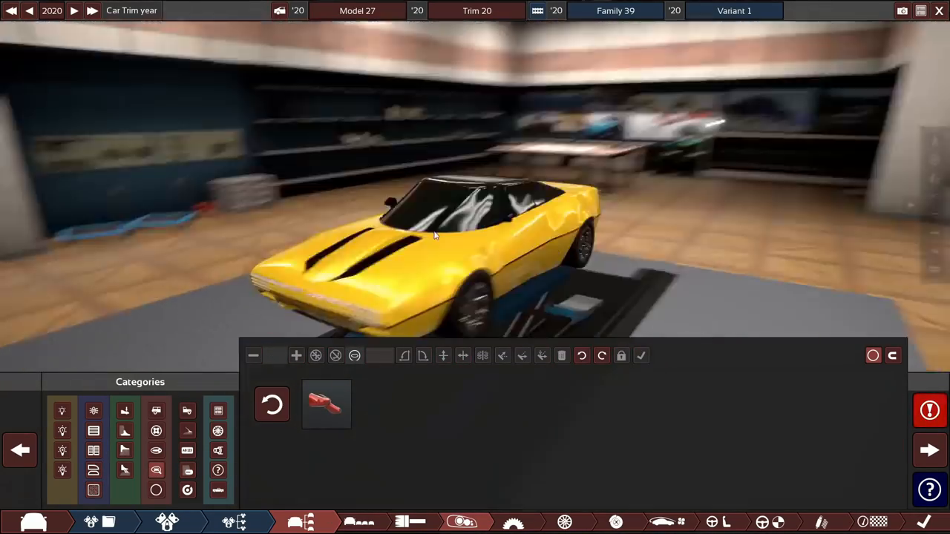
{"action": "left_click", "coordinate": [326, 405]}
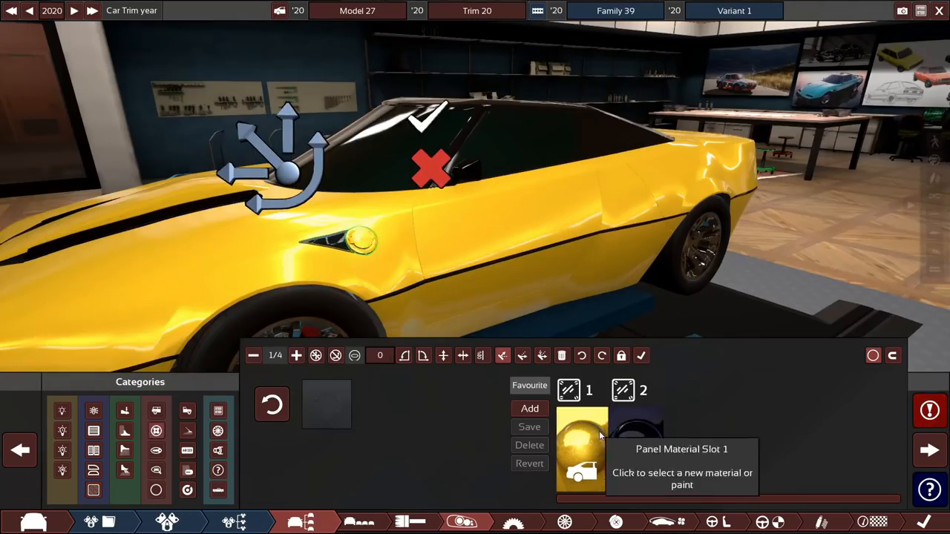
{"action": "left_click", "coordinate": [581, 445]}
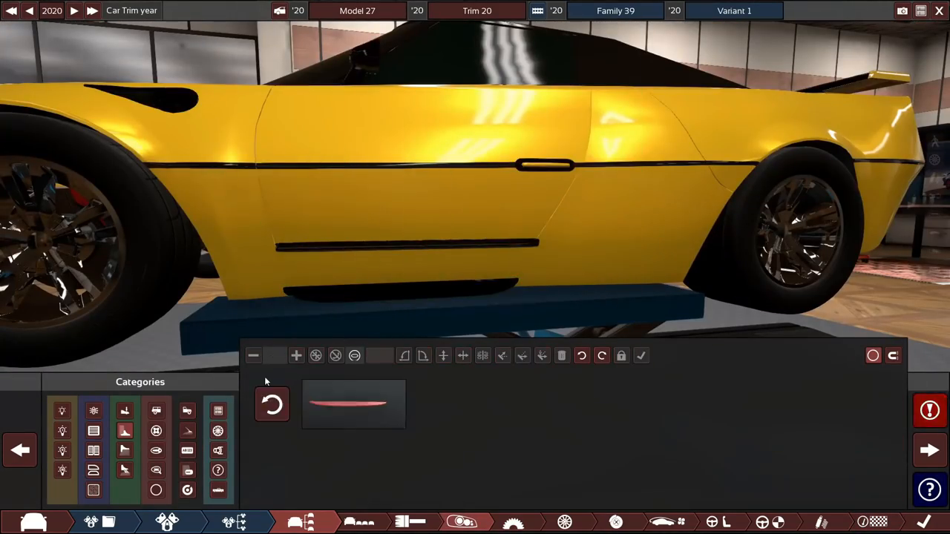
{"action": "left_click", "coordinate": [296, 355]}
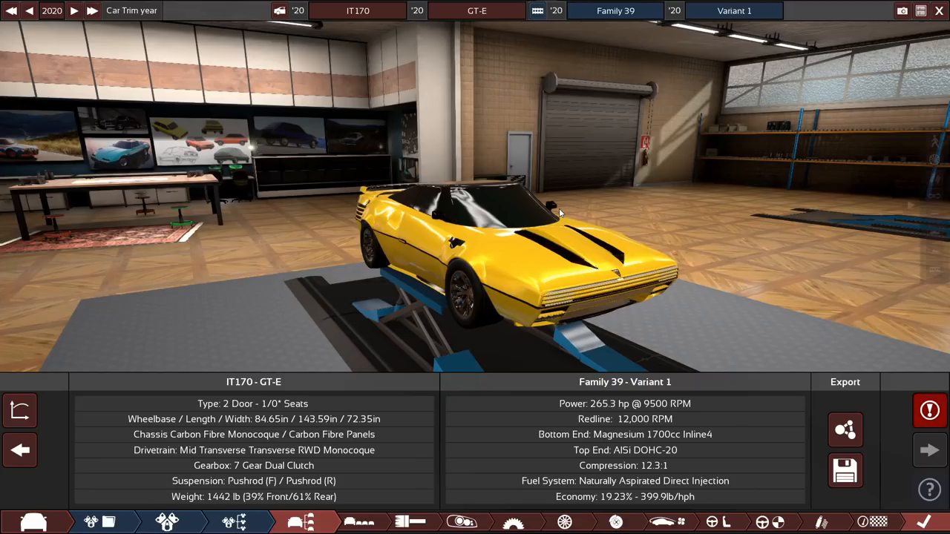
{"action": "mouse_move", "coordinate": [724, 4]}
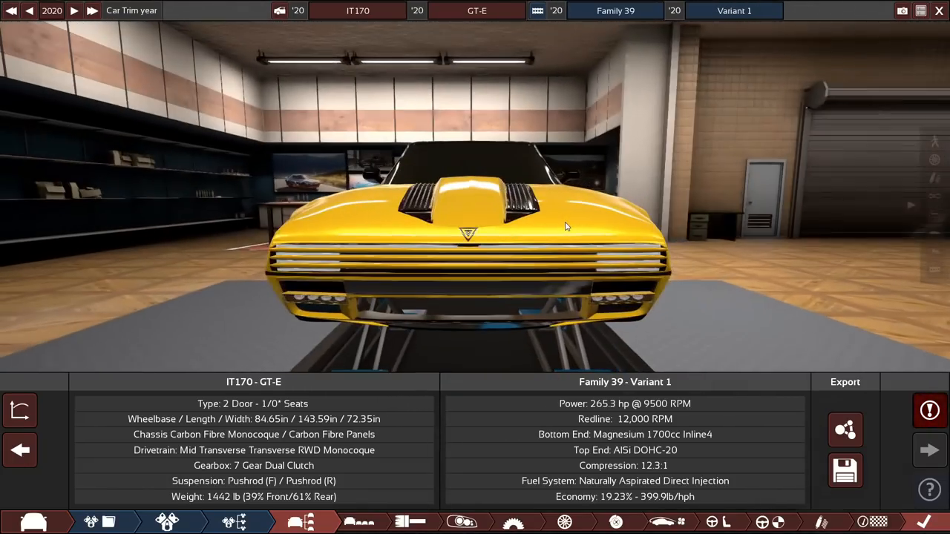
{"action": "left_click_drag", "start_coordinate": [564, 226], "coordinate": [144, 236]}
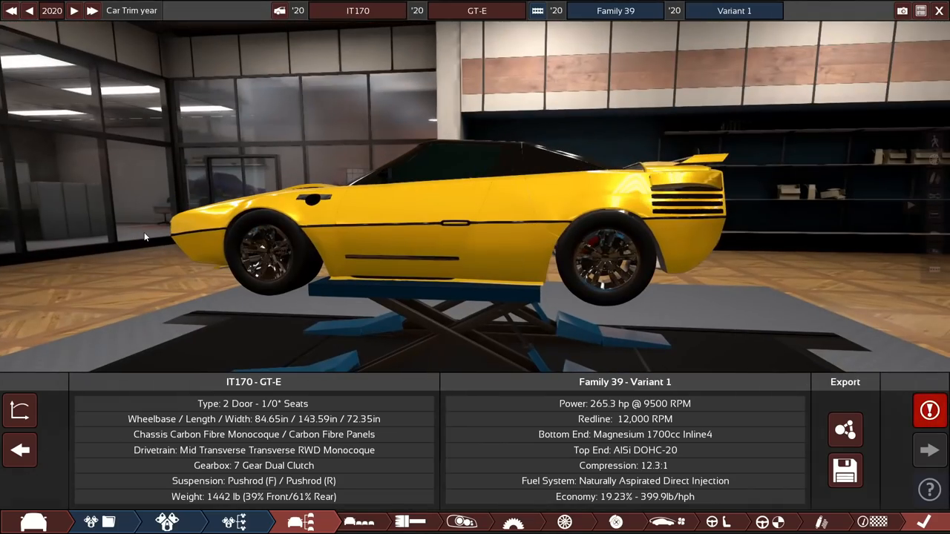
{"action": "left_click_drag", "start_coordinate": [144, 236], "coordinate": [471, 280]}
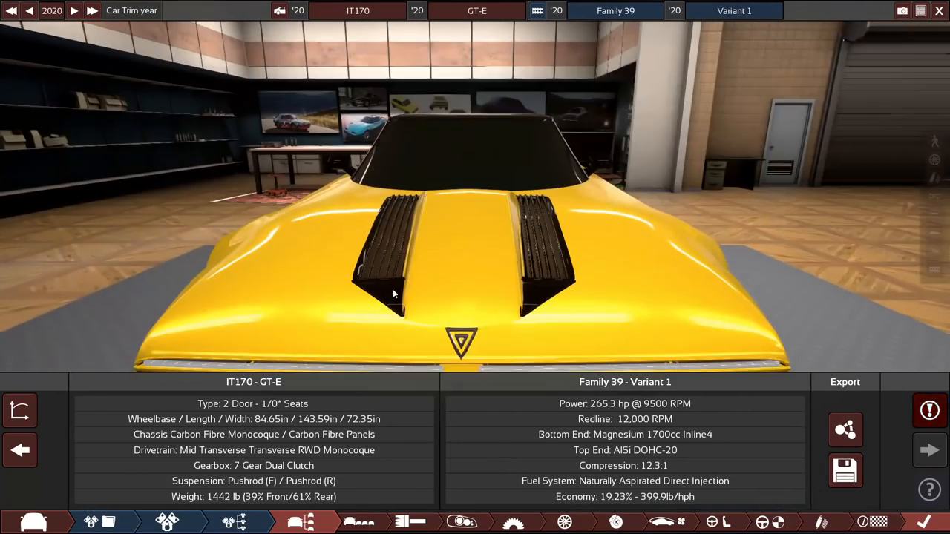
Inspect the hood vents, then enlarge the rims to 15 in, raising weight to 1456 lb
{"action": "left_click_drag", "start_coordinate": [394, 293], "coordinate": [415, 241]}
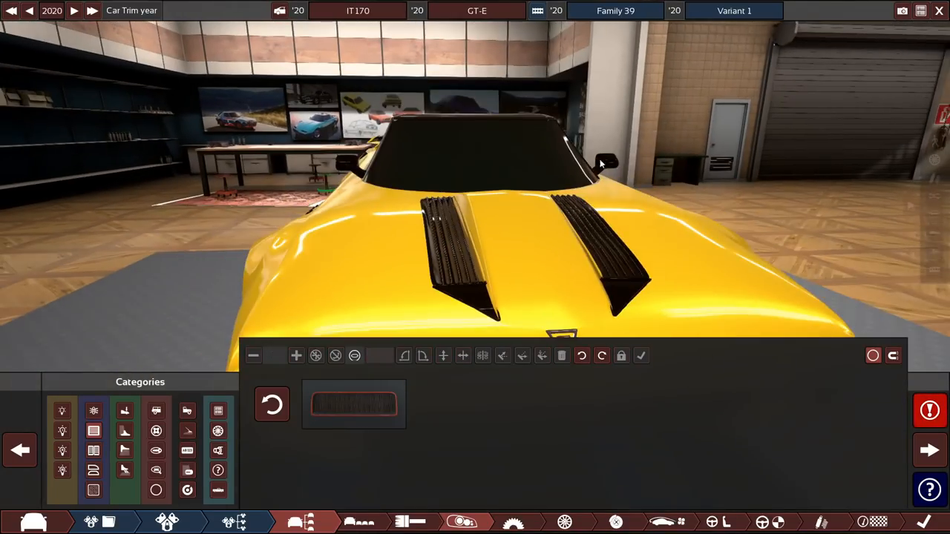
{"action": "left_click_drag", "start_coordinate": [601, 163], "coordinate": [305, 267]}
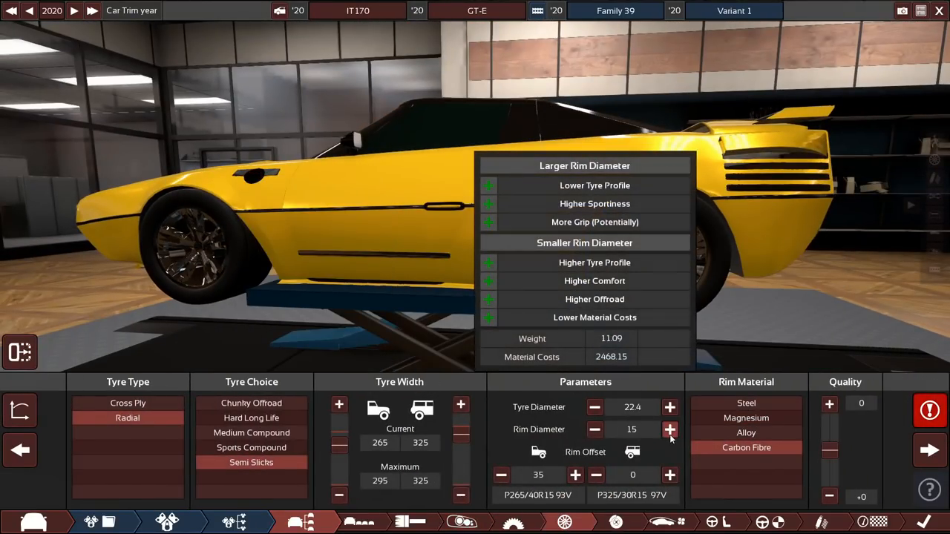
{"action": "left_click", "coordinate": [669, 429]}
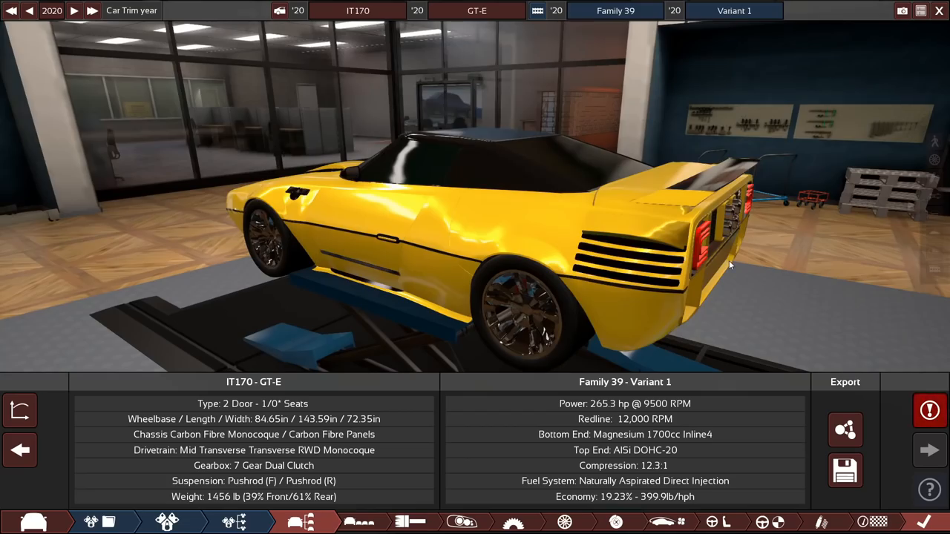
{"action": "left_click_drag", "start_coordinate": [731, 265], "coordinate": [247, 280]}
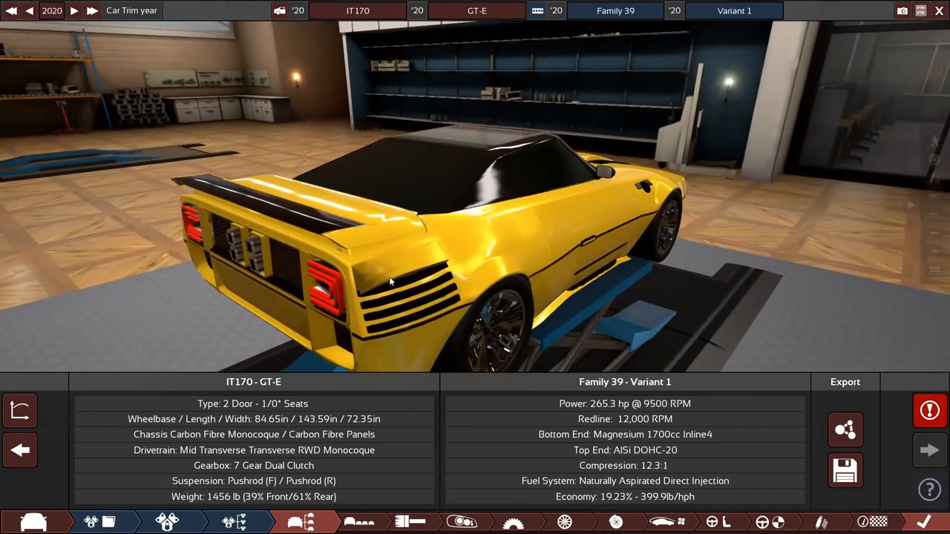
{"action": "left_click_drag", "start_coordinate": [393, 282], "coordinate": [308, 250]}
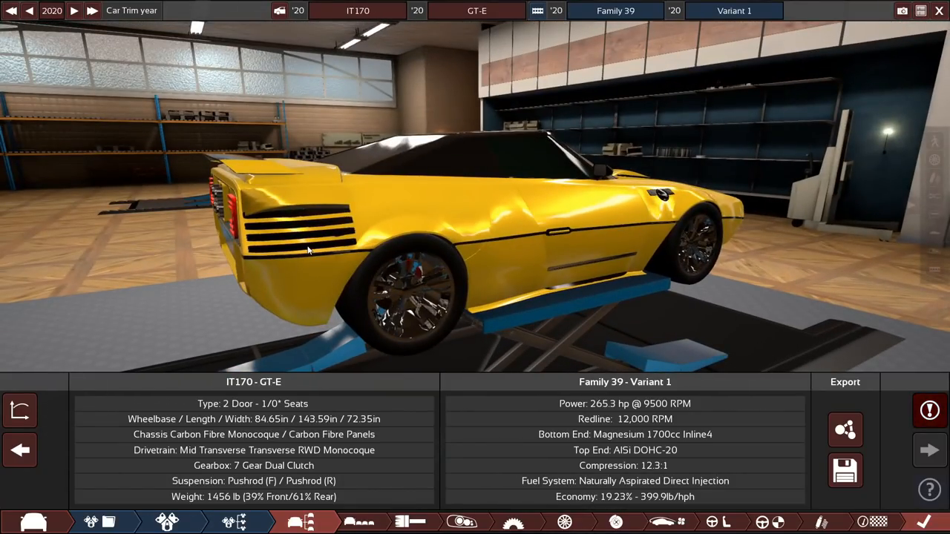
{"action": "mouse_move", "coordinate": [144, 343]}
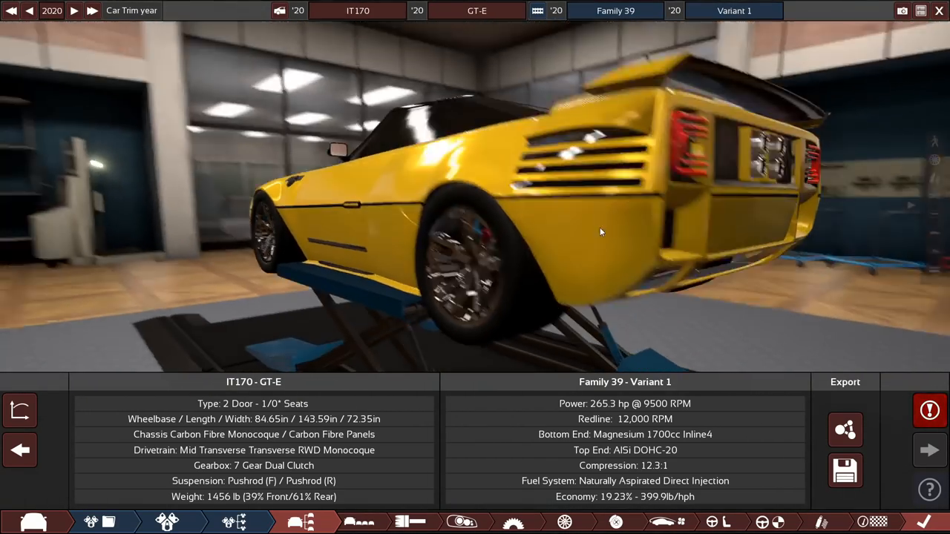
{"action": "left_click_drag", "start_coordinate": [601, 232], "coordinate": [512, 232]}
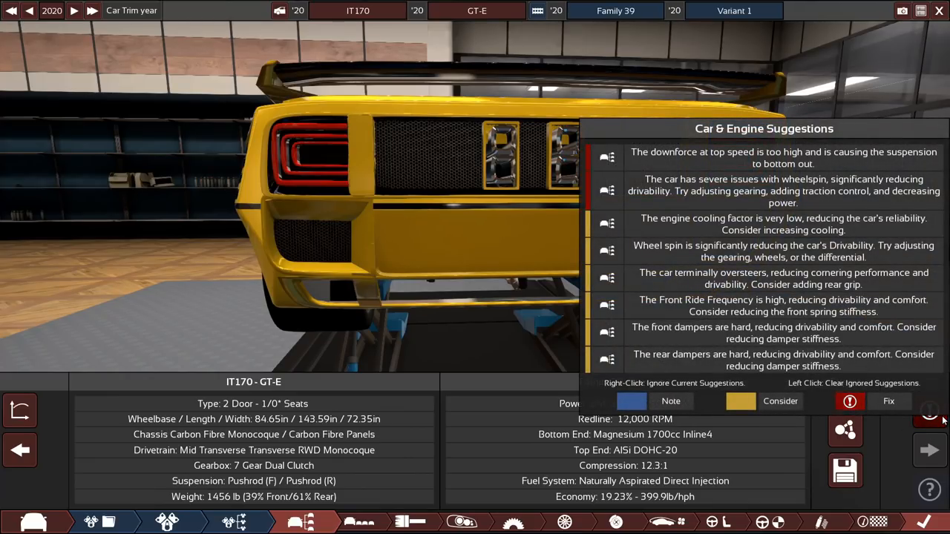
Review the car and engine suggestions, then orbit the car to view it from behind
{"action": "left_click", "coordinate": [930, 411]}
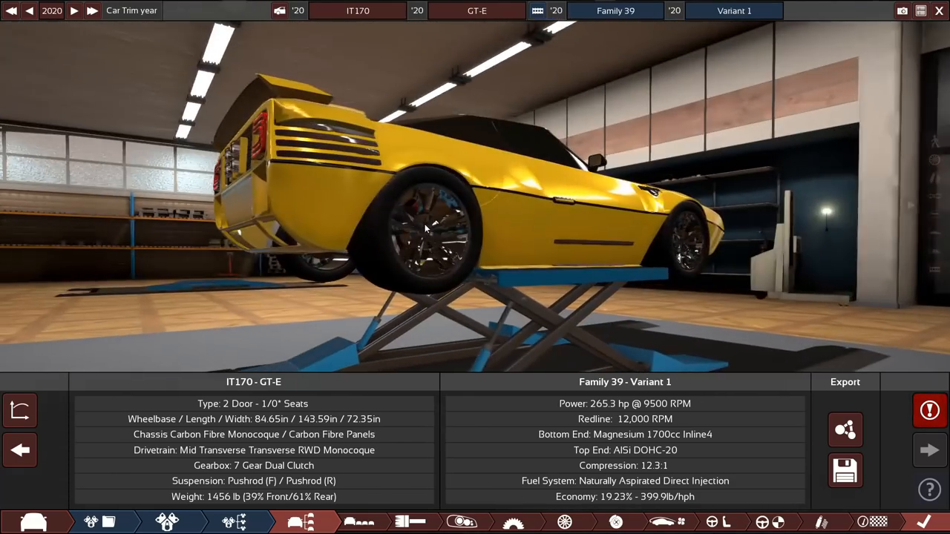
{"action": "left_click_drag", "start_coordinate": [427, 223], "coordinate": [686, 290]}
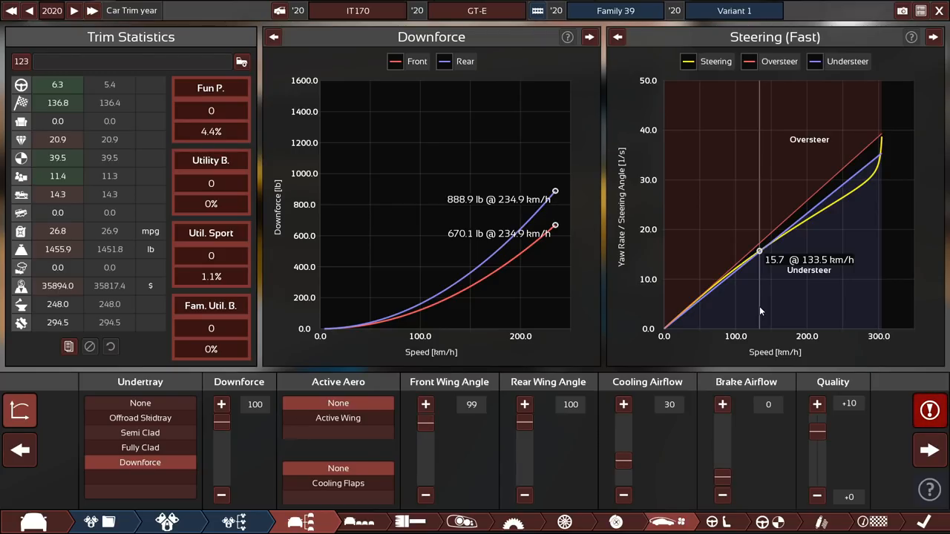
Nudge the front wing angle down and back up, then move on to the finished car overview
{"action": "left_click", "coordinate": [425, 495]}
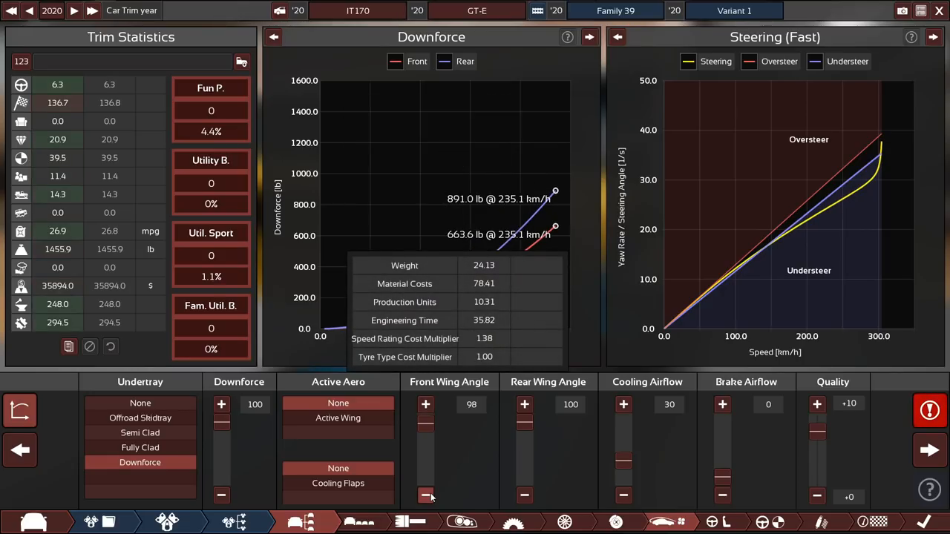
{"action": "left_click", "coordinate": [425, 495]}
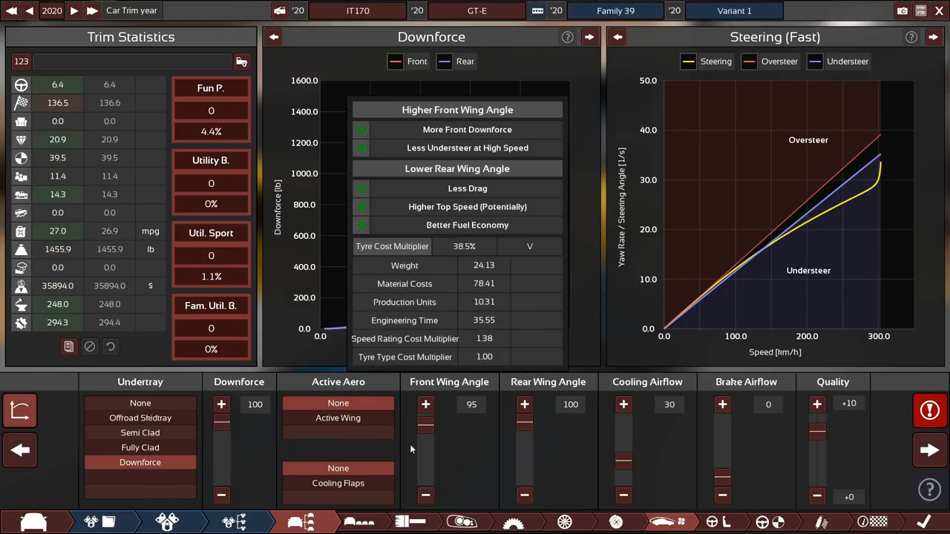
{"action": "left_click", "coordinate": [425, 404]}
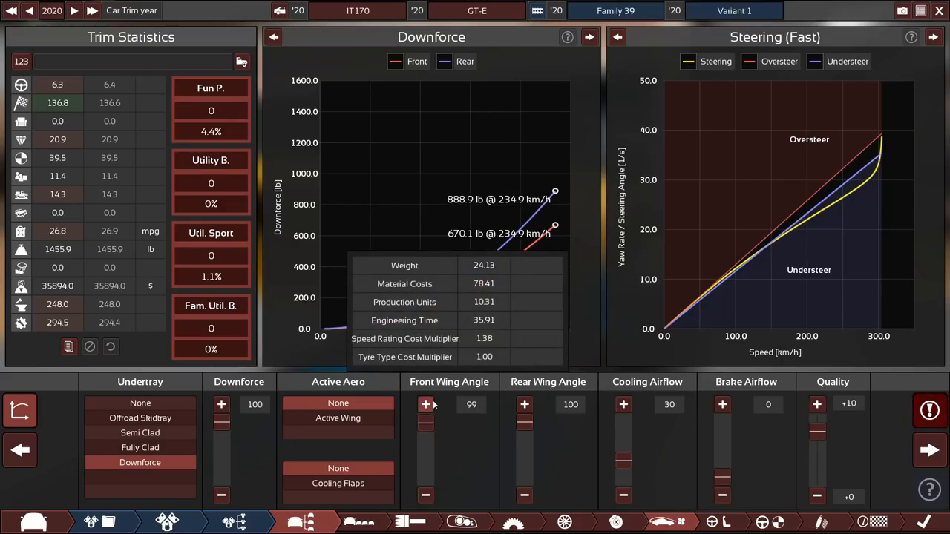
{"action": "left_click", "coordinate": [425, 403]}
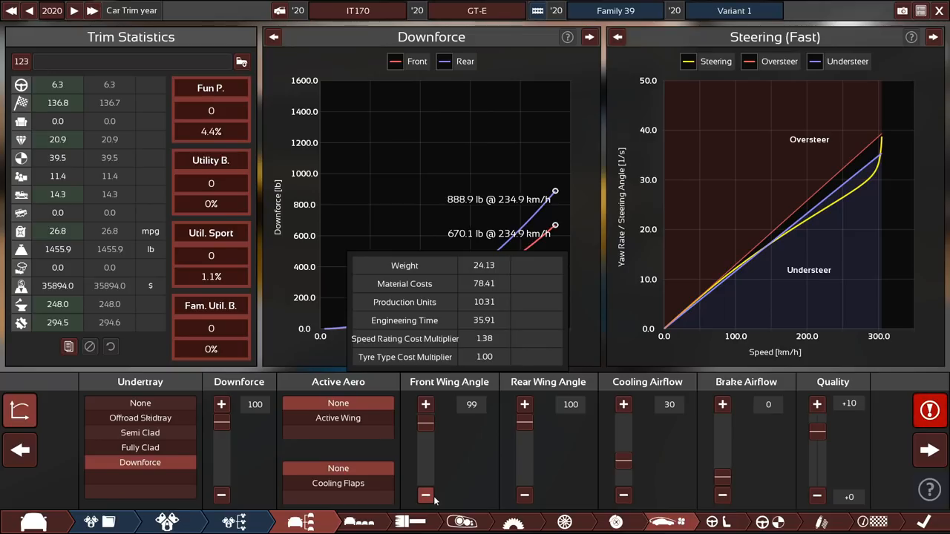
{"action": "mouse_move", "coordinate": [724, 343]}
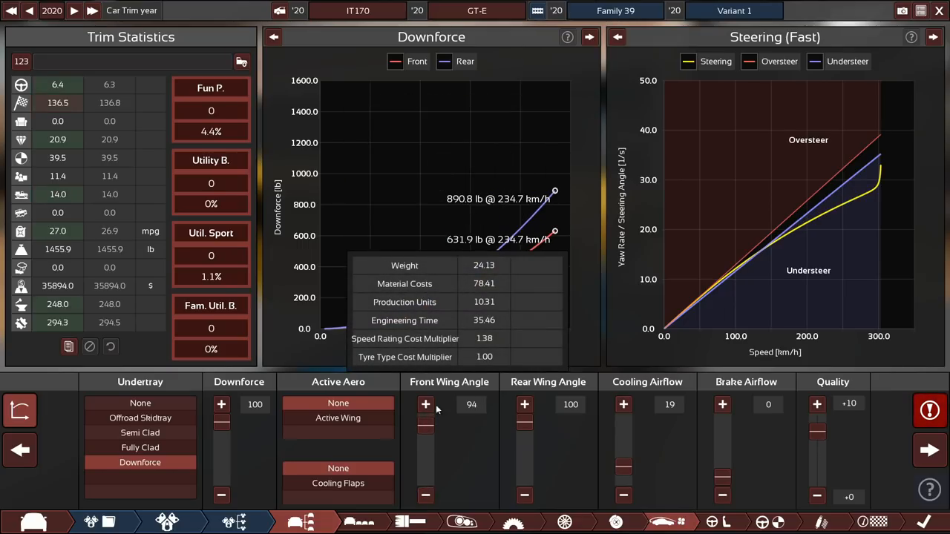
{"action": "left_click", "coordinate": [425, 404]}
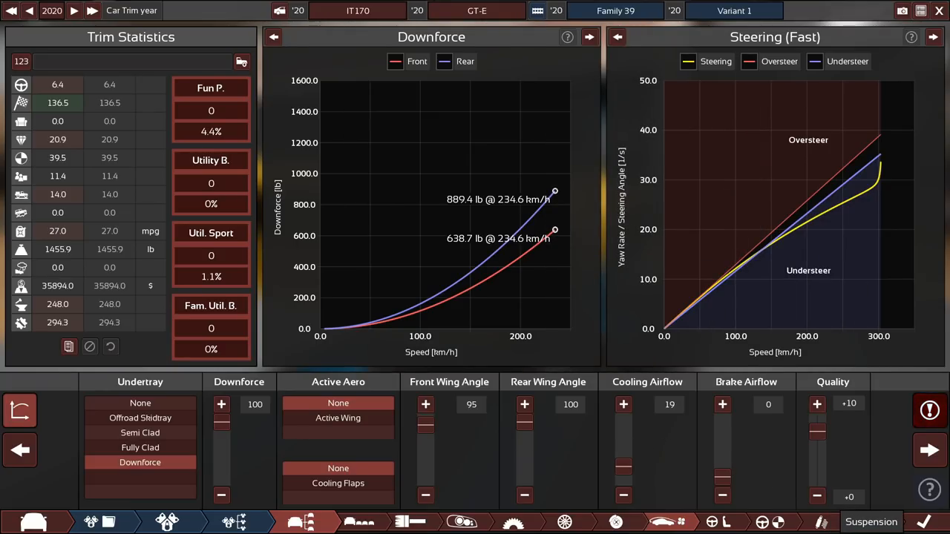
{"action": "left_click", "coordinate": [807, 441]}
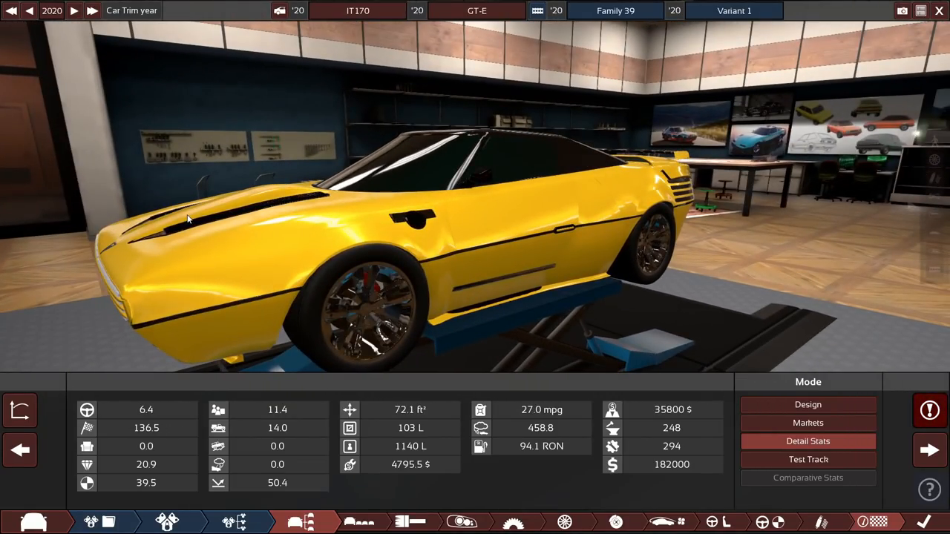
Orbit to the car's front and side, visit the engine variant pages, then return to car trim
{"action": "left_click_drag", "start_coordinate": [185, 215], "coordinate": [423, 215]}
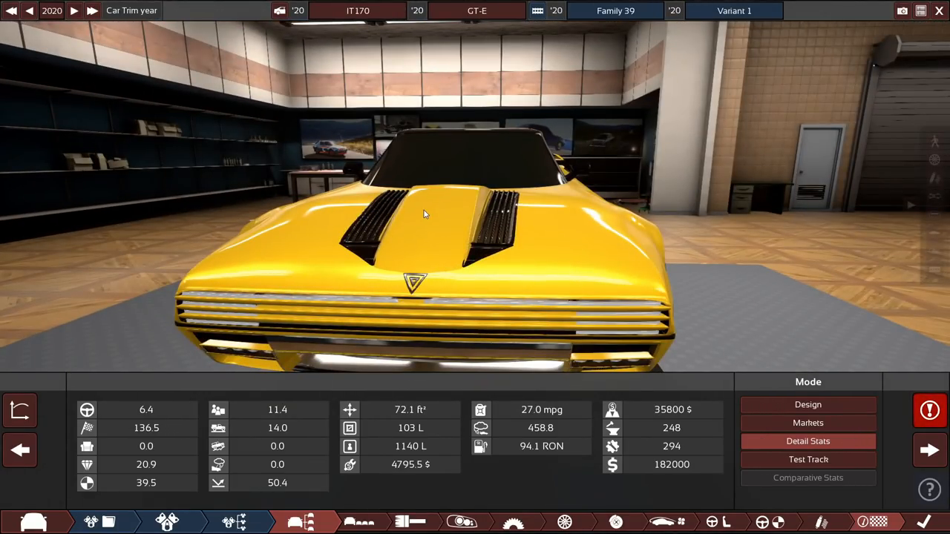
{"action": "left_click_drag", "start_coordinate": [426, 215], "coordinate": [516, 225]}
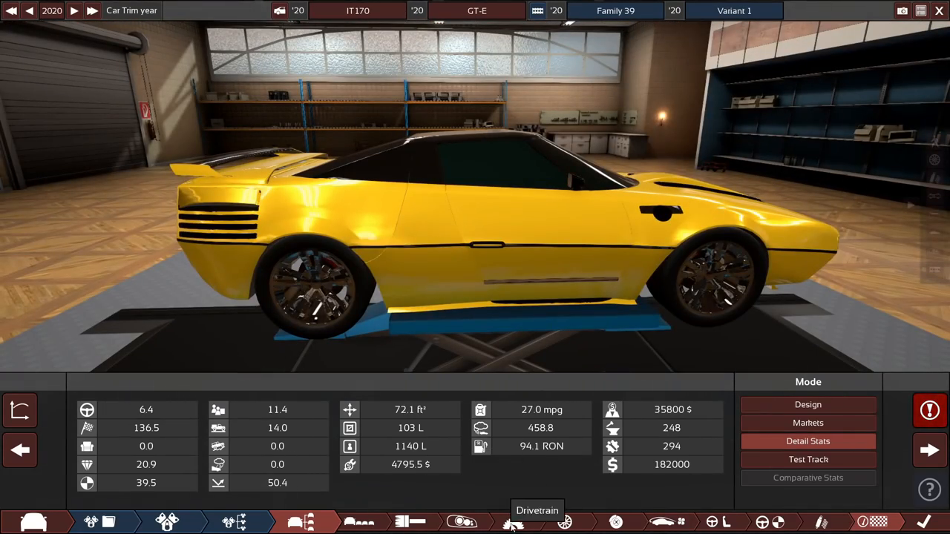
{"action": "left_click", "coordinate": [237, 522]}
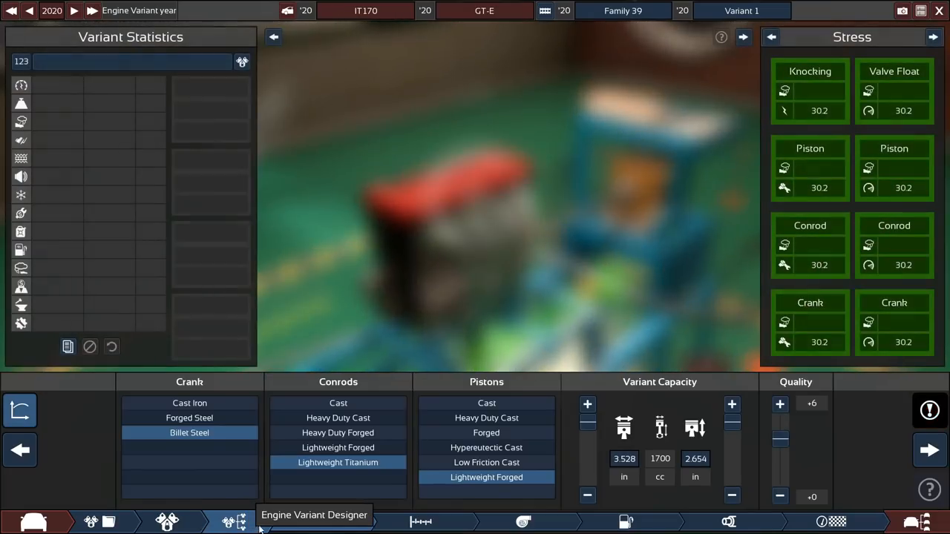
{"action": "left_click", "coordinate": [236, 522]}
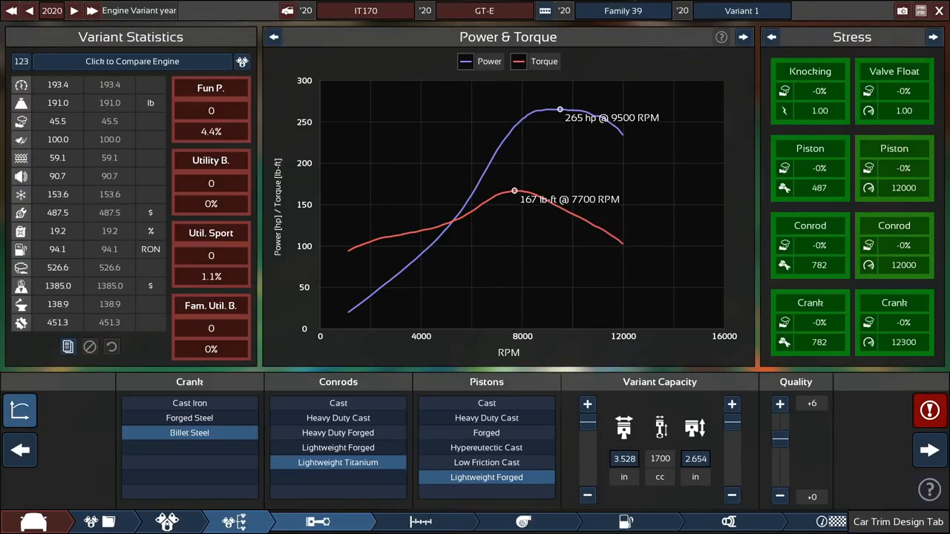
{"action": "mouse_move", "coordinate": [866, 398]}
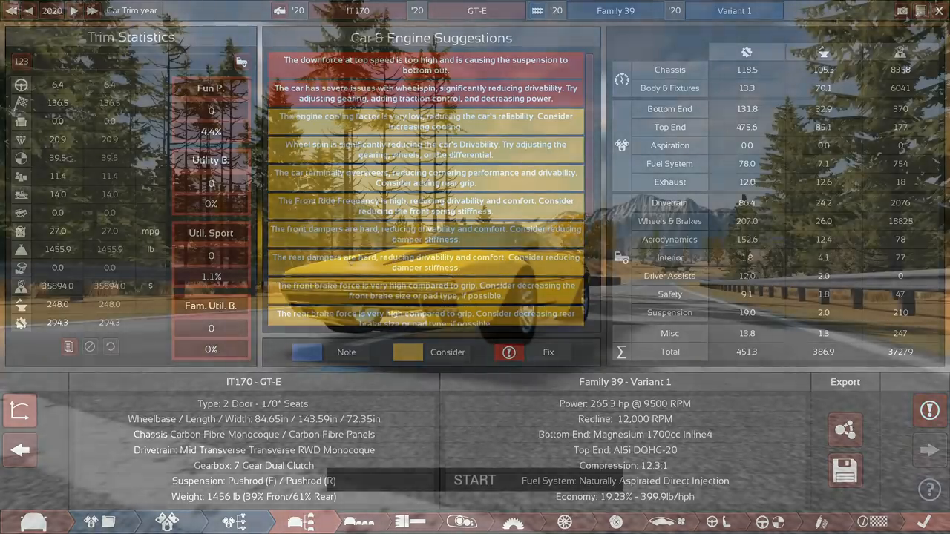
Launch the exported GT-E in BeamNG.drive for a Handling Course time trial
{"action": "left_click", "coordinate": [474, 480]}
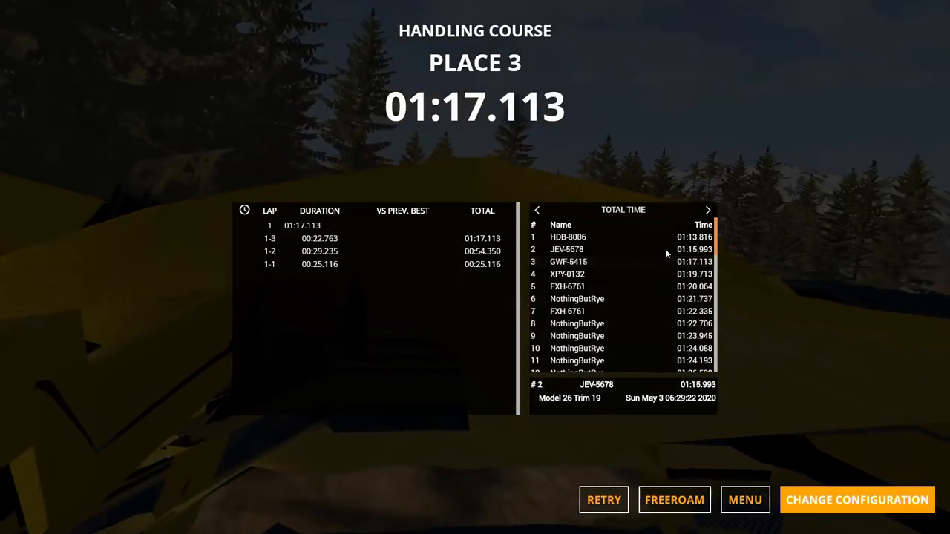
Inspect two leaderboard times, switch the vehicle to the IT170 GT-X and start its run
{"action": "left_click", "coordinate": [593, 261]}
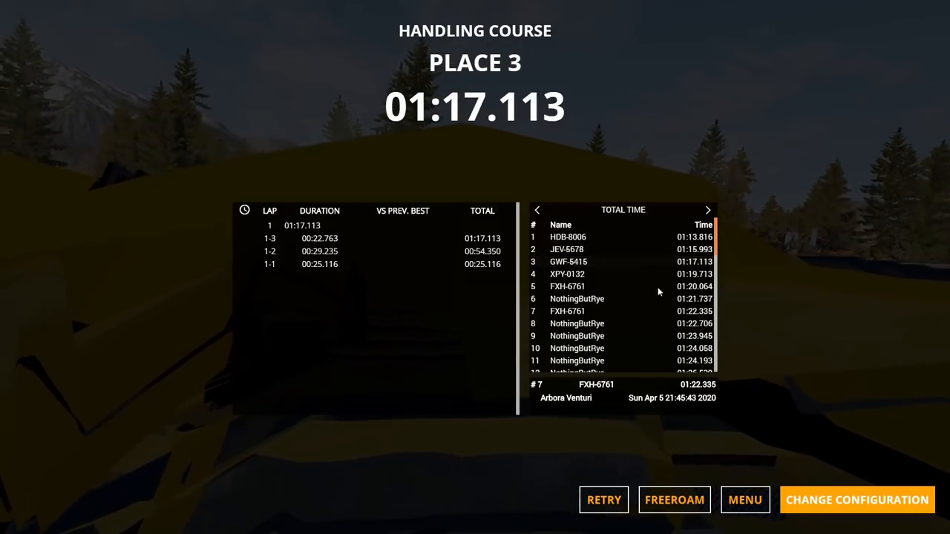
{"action": "left_click", "coordinate": [598, 261]}
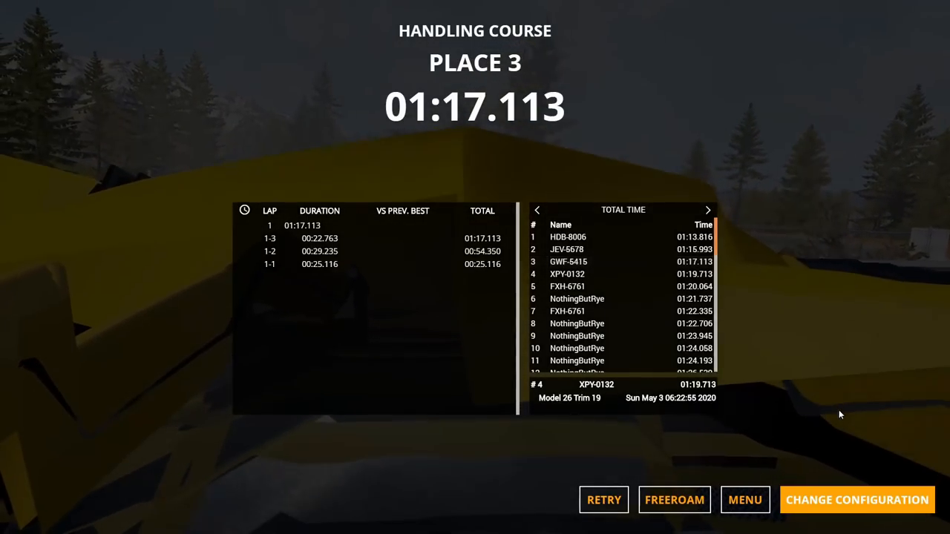
{"action": "left_click", "coordinate": [857, 500]}
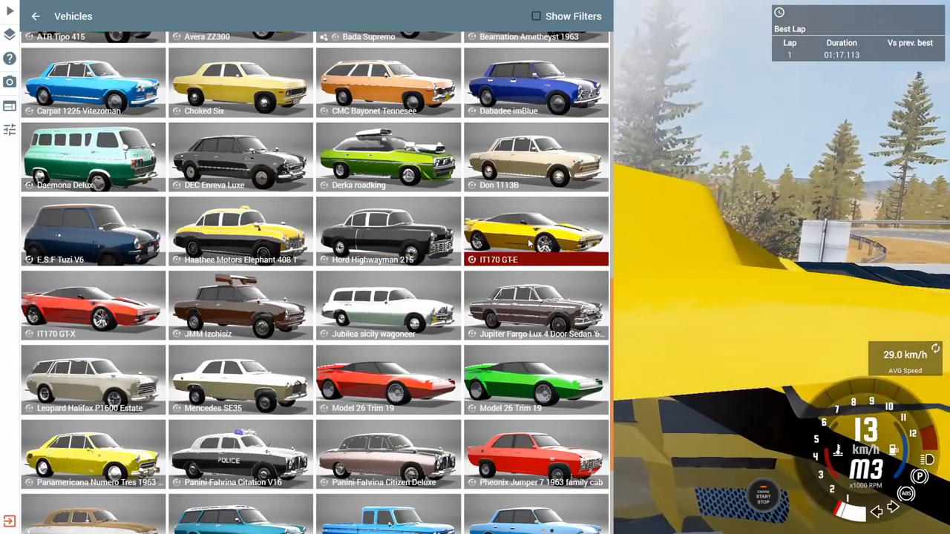
{"action": "left_click", "coordinate": [93, 305]}
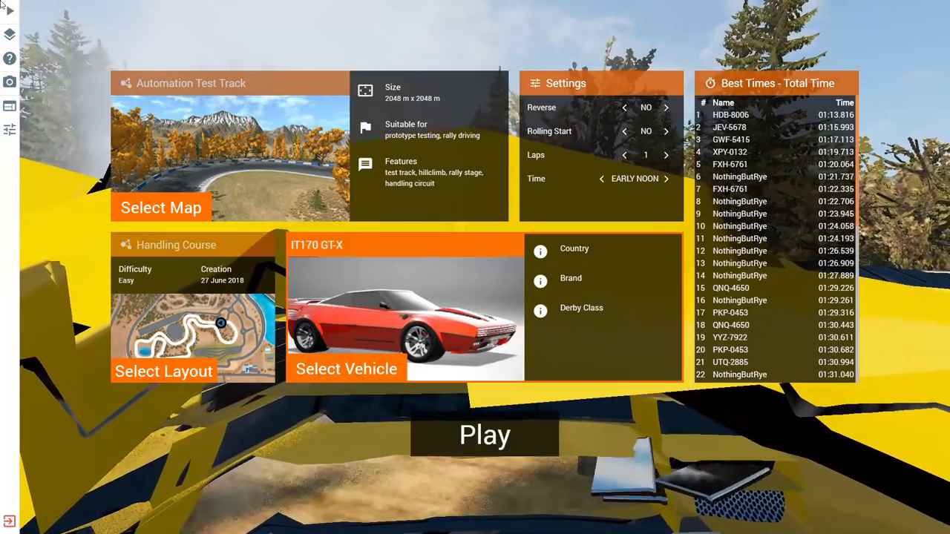
{"action": "left_click", "coordinate": [485, 435]}
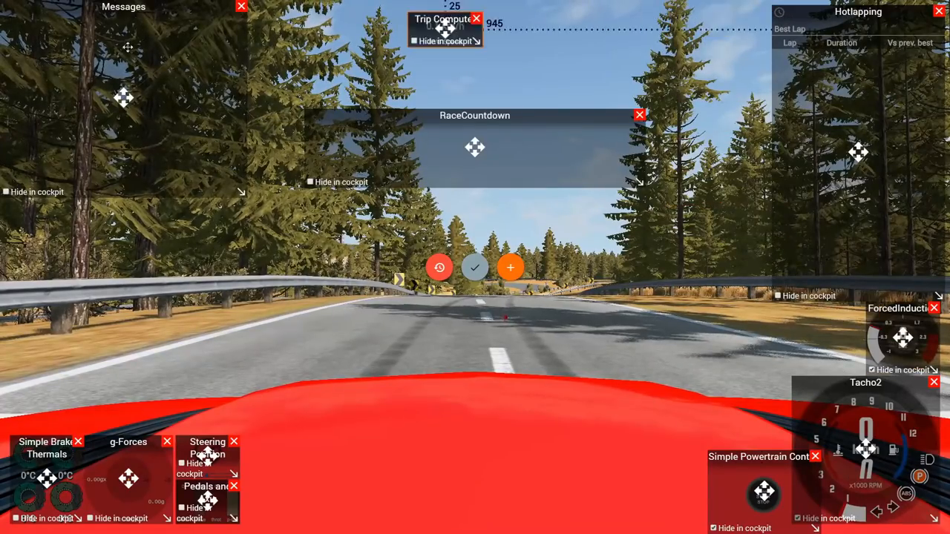
{"action": "left_click", "coordinate": [475, 268]}
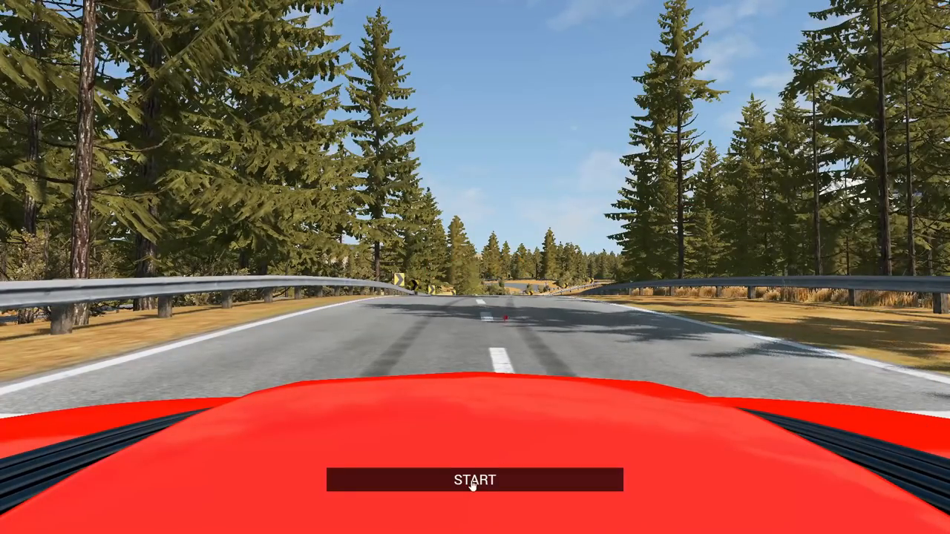
{"action": "left_click", "coordinate": [474, 479]}
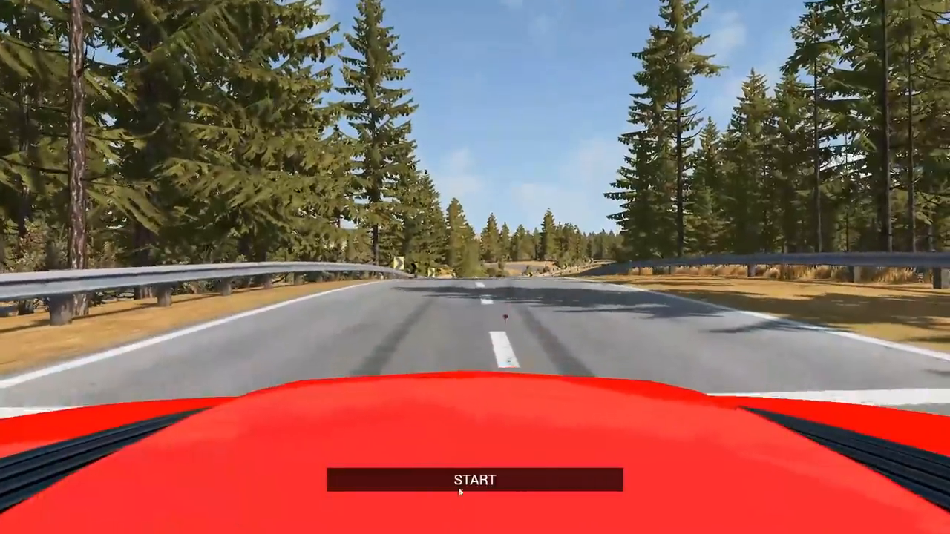
{"action": "left_click", "coordinate": [474, 479]}
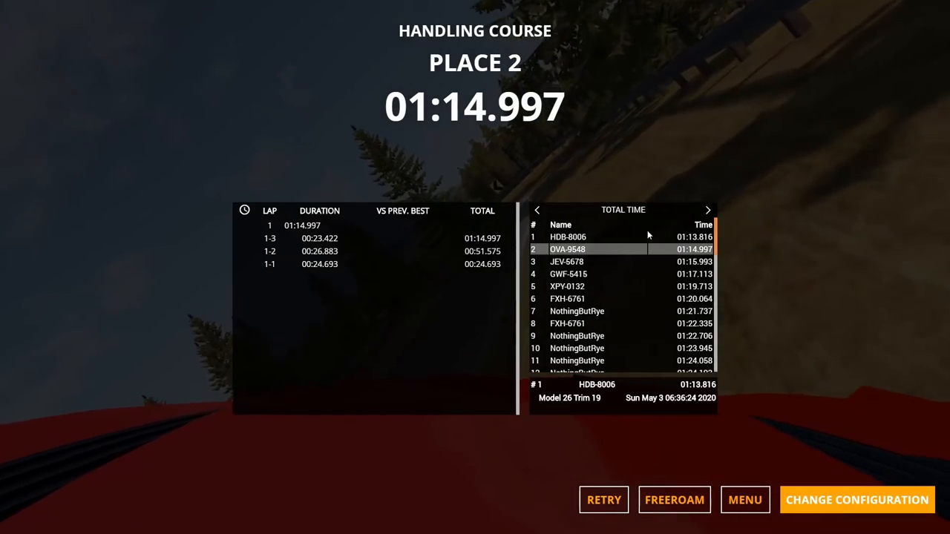
Switch the track layout to Race Track Circuit and start the GT-X time trial
{"action": "left_click", "coordinate": [856, 500]}
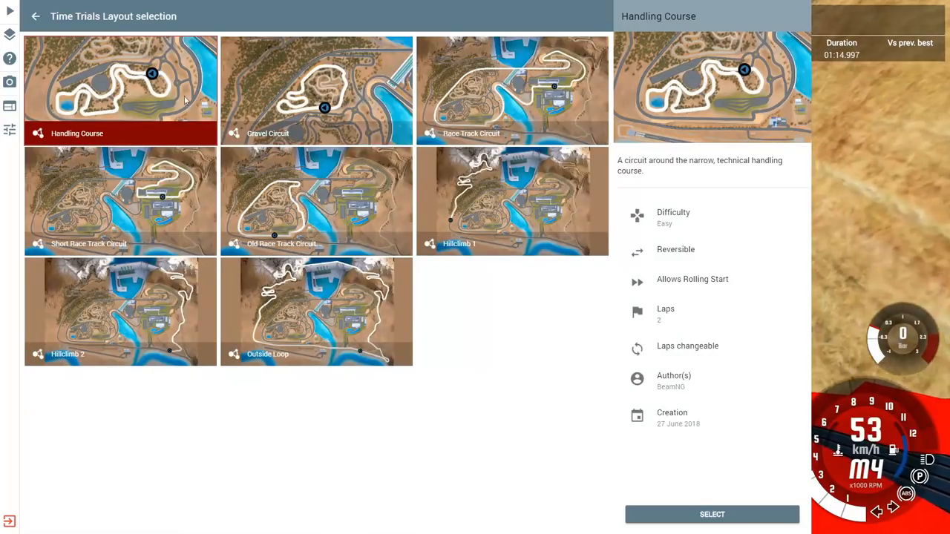
{"action": "left_click", "coordinate": [711, 515]}
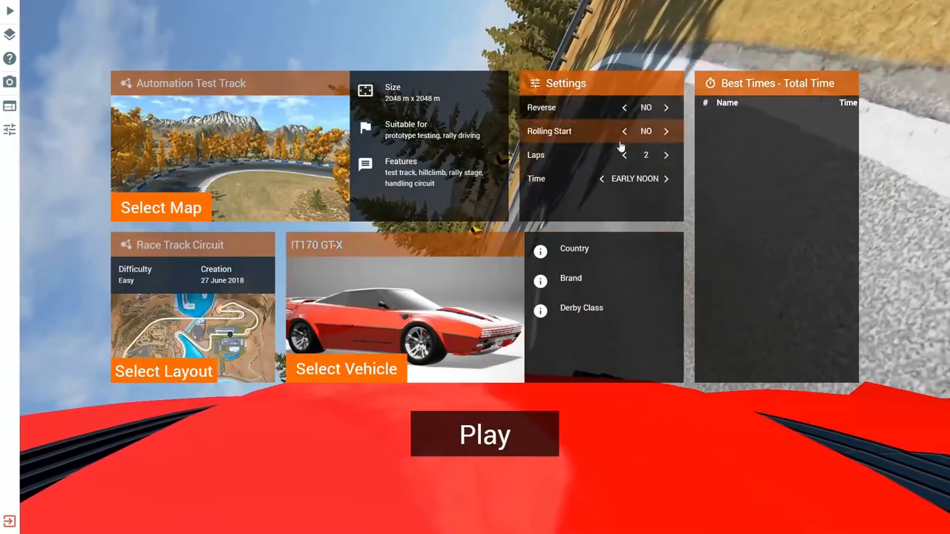
{"action": "left_click", "coordinate": [484, 434]}
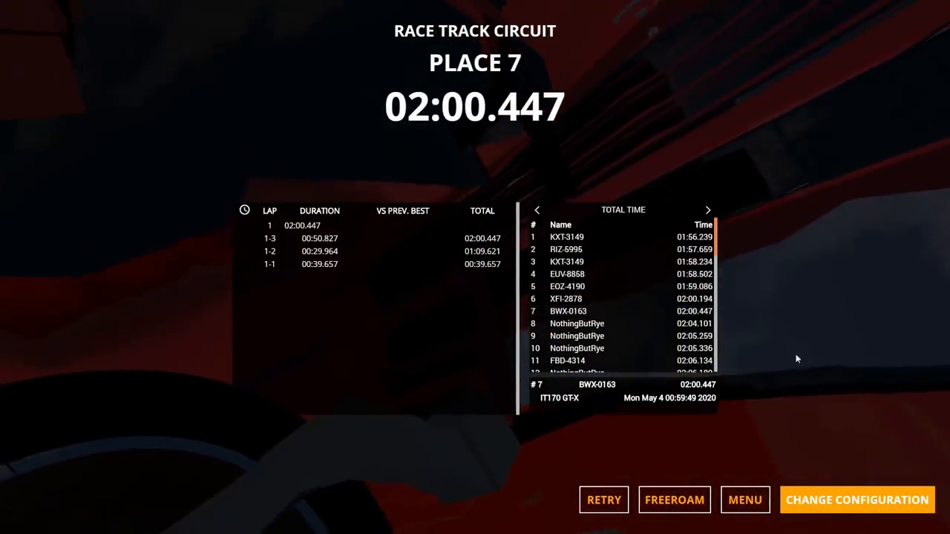
Show the #2 record's details: RIZ-5995, v10 Stratos Performante, 01:57.659
{"action": "left_click", "coordinate": [594, 311]}
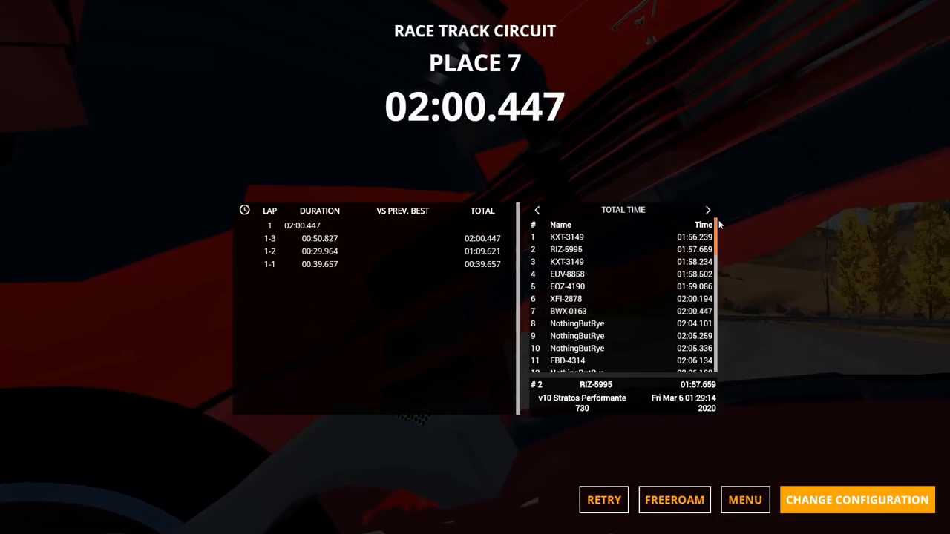
{"action": "left_click", "coordinate": [603, 500]}
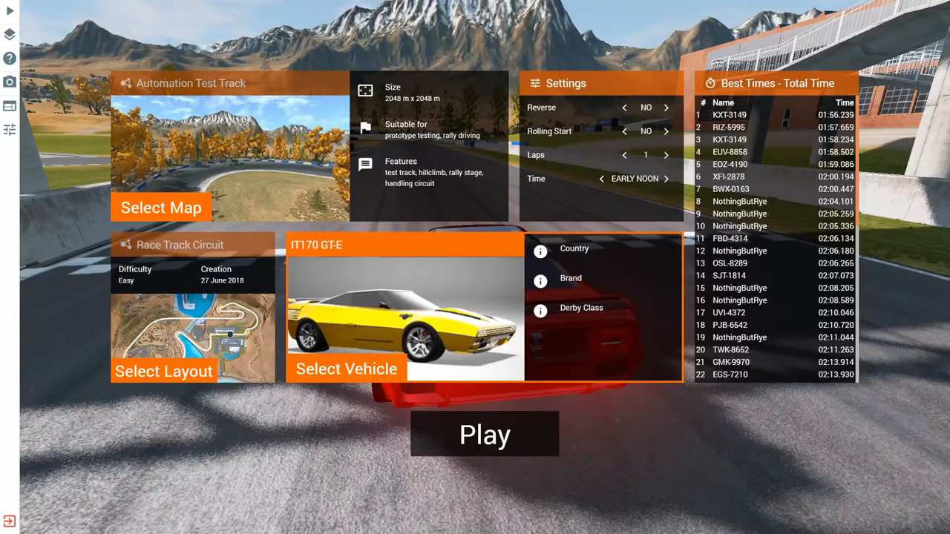
{"action": "mouse_move", "coordinate": [937, 526]}
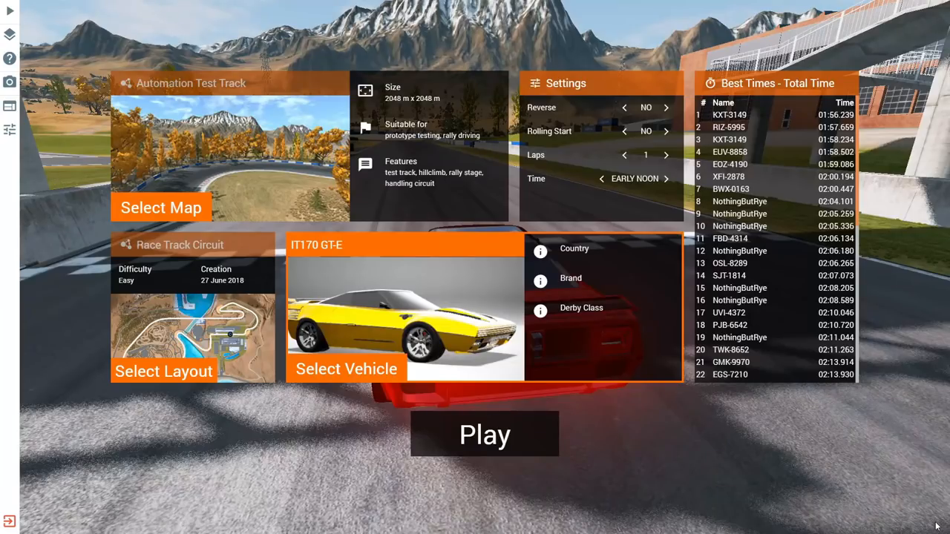